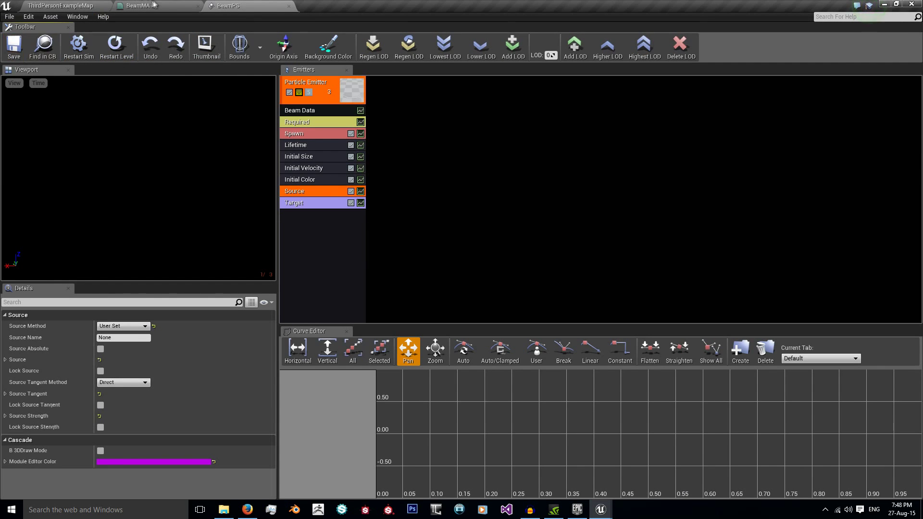
Switch from the BeamPS particle editor to the ThirdPersonCharacter blueprint.
left_click(138, 5)
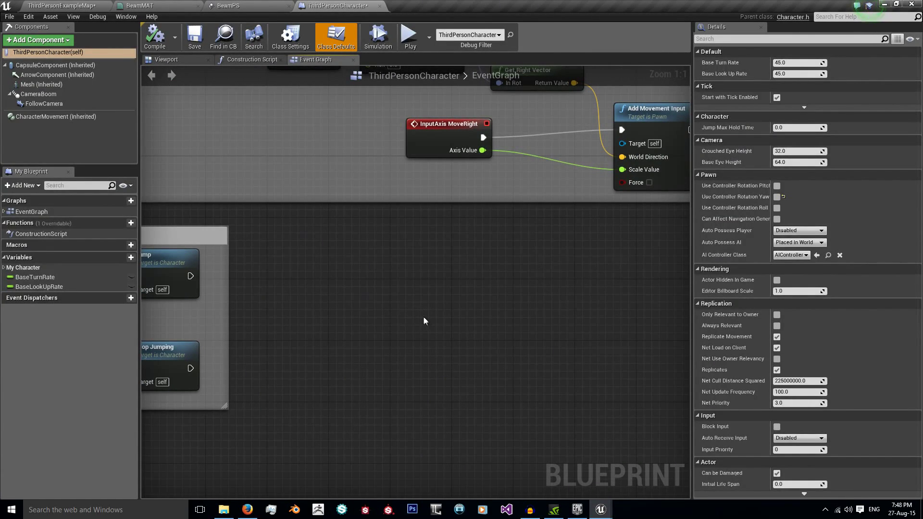
Add a Left Mouse Button input event node to the event graph.
right_click(424, 321)
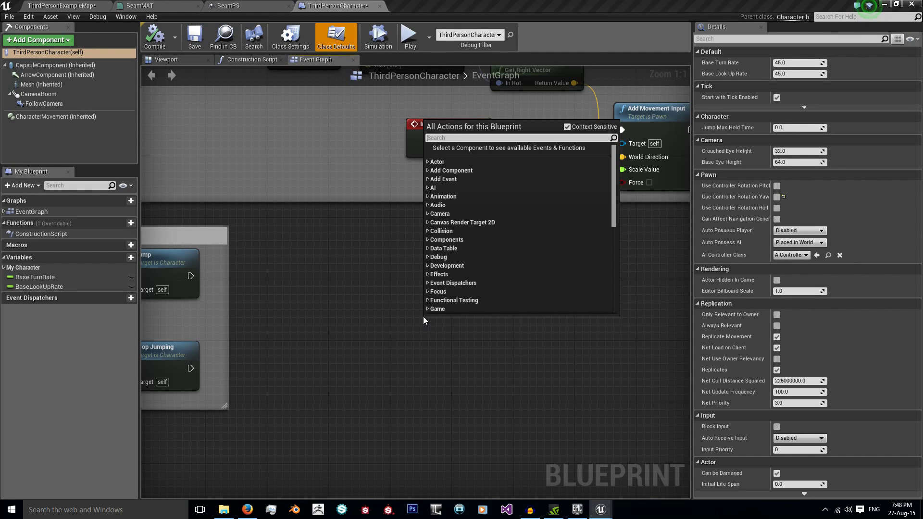
type("left")
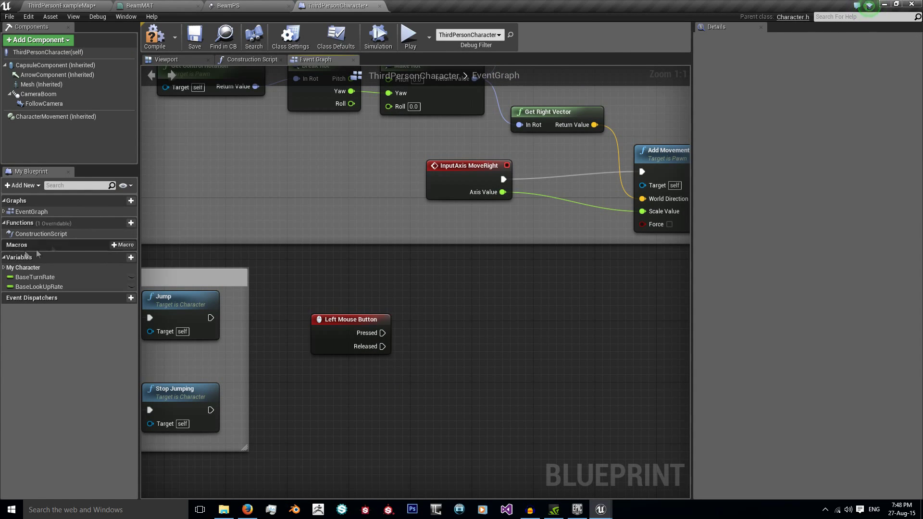
Create a new function named BeamCharge.
left_click(121, 222)
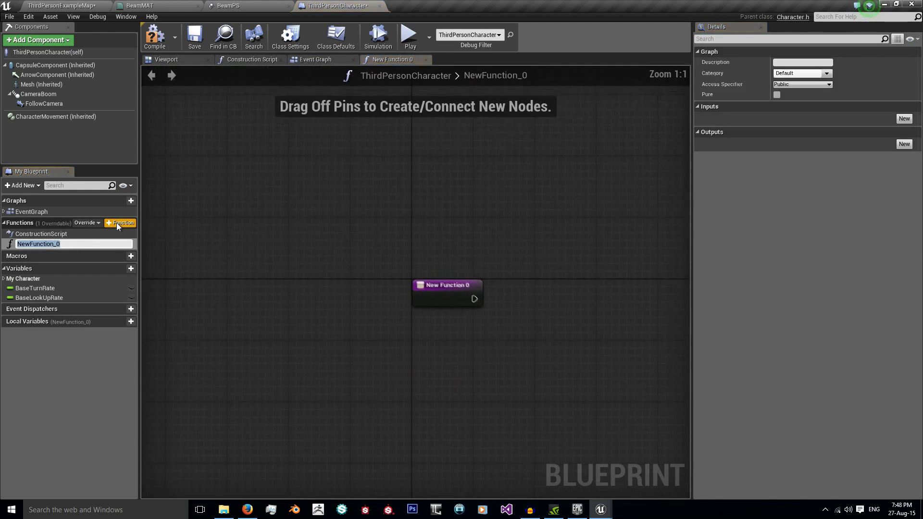
type("Be")
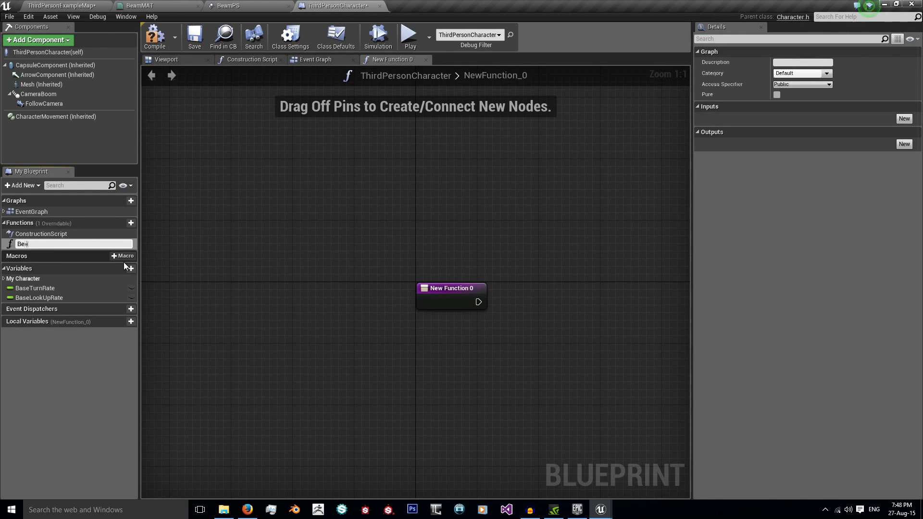
type("BeamCharge")
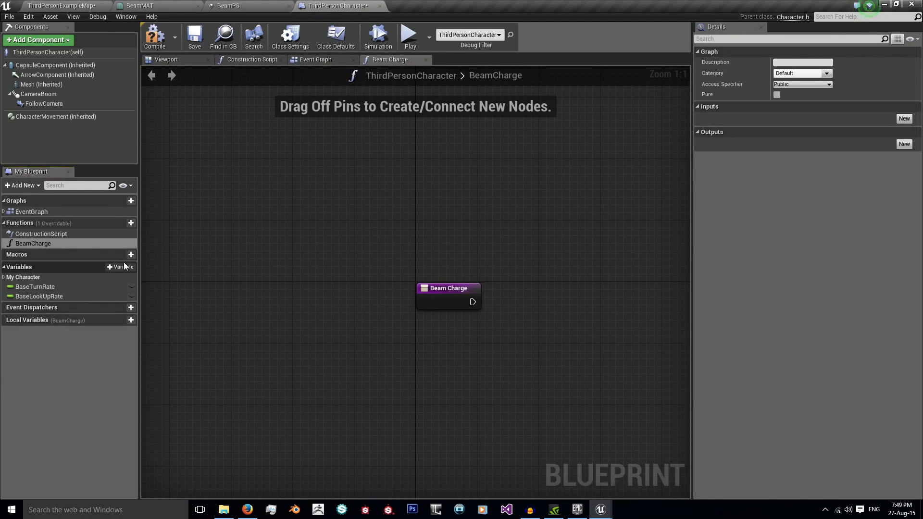
Add an integer variable named IntBeamChargeRate.
left_click(121, 266)
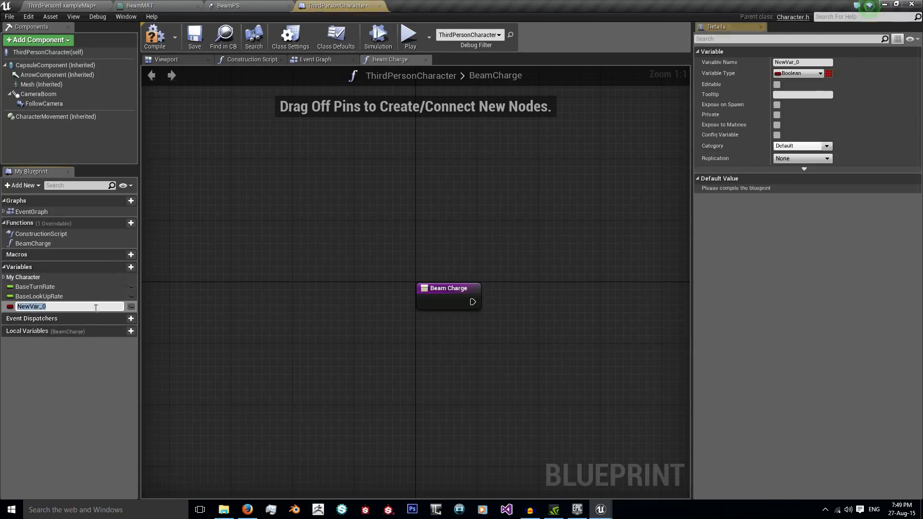
type("IntBeamCharge")
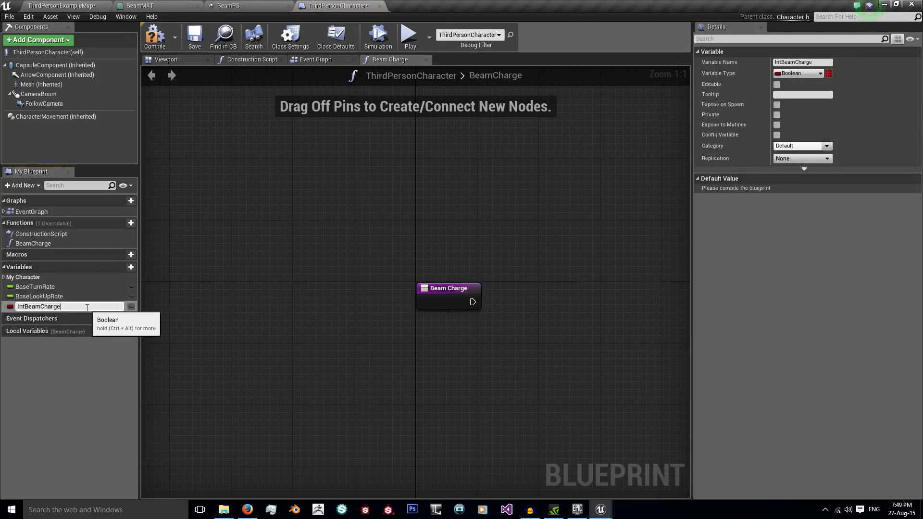
left_click(797, 73)
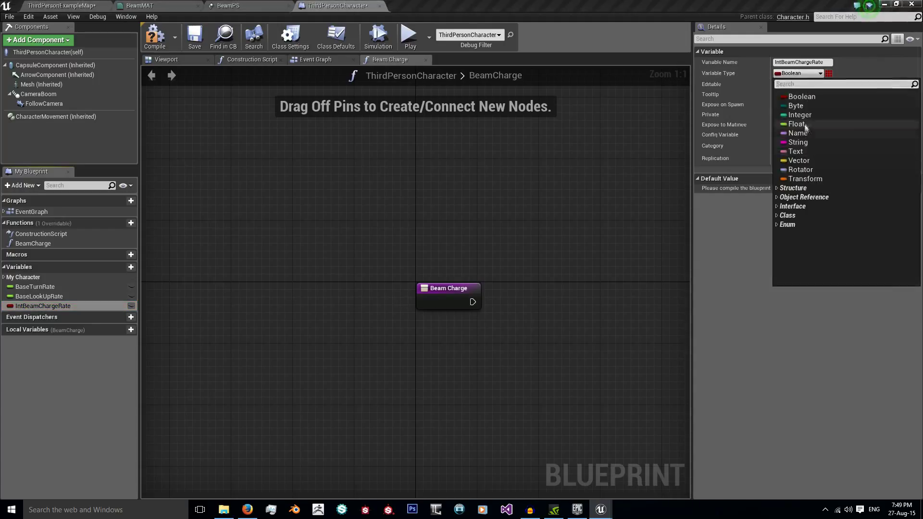
left_click(799, 115)
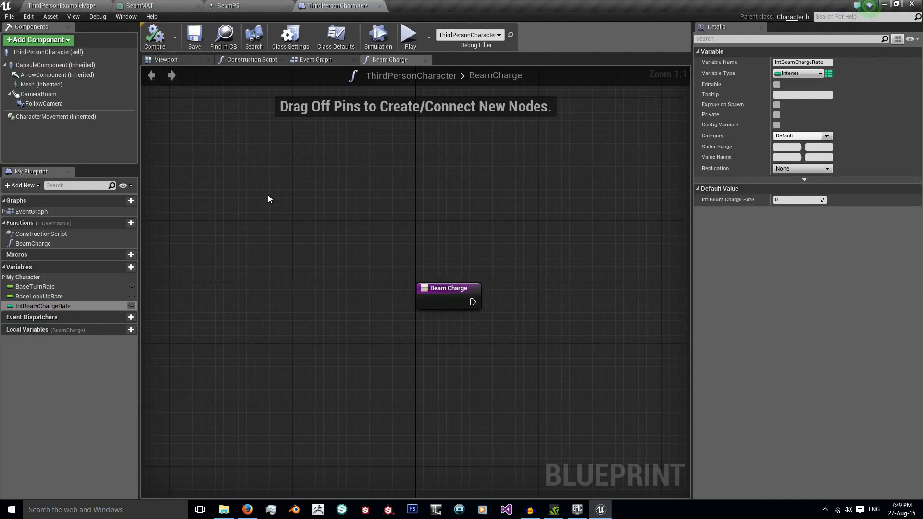
mouse_move(497, 141)
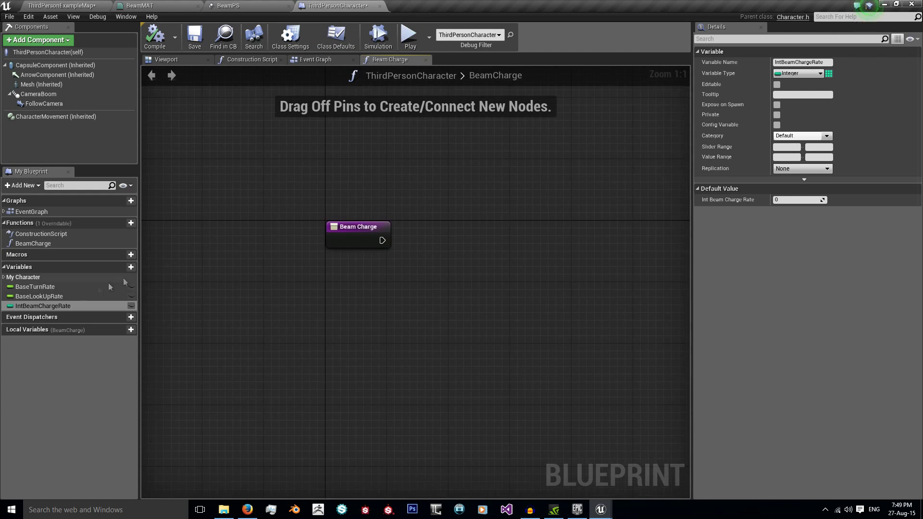
In BeamCharge, add 1 to IntBeamChargeRate, set it, and branch on a comparison with 100.
left_click_drag(42, 306, 405, 323)
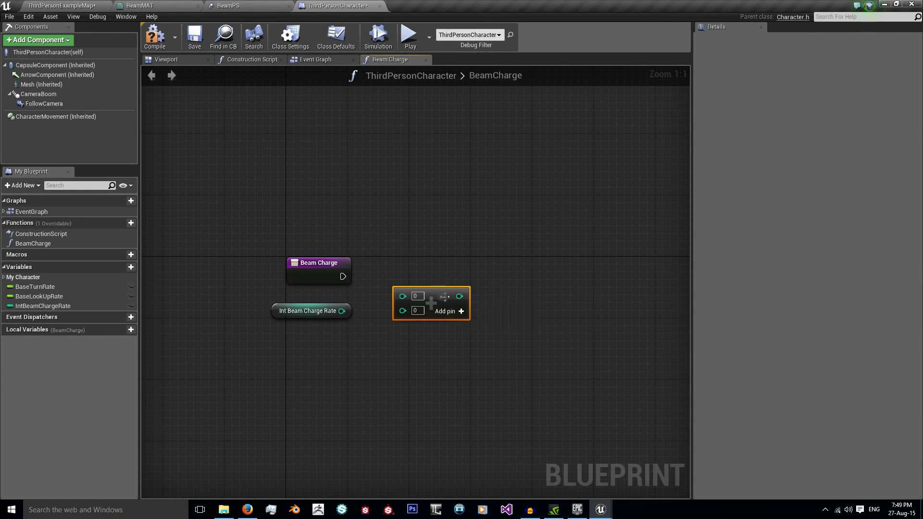
left_click_drag(350, 311, 403, 310)
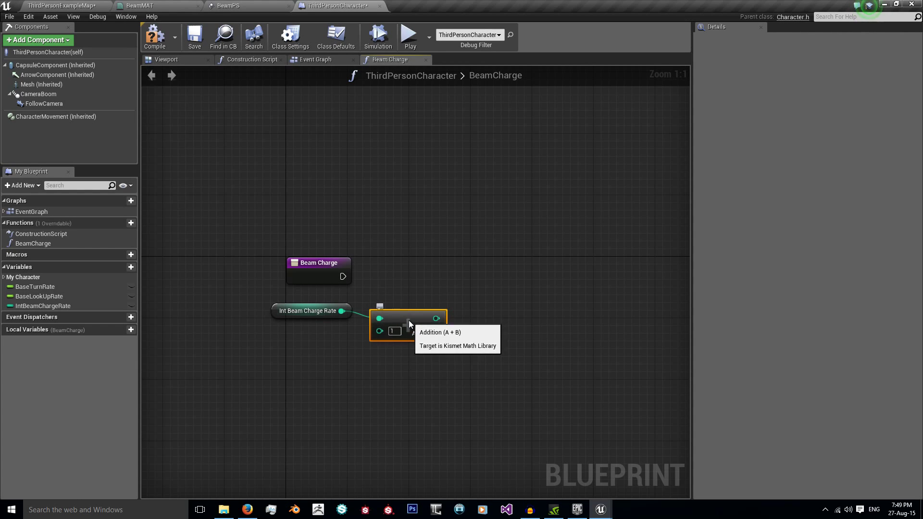
left_click(43, 306)
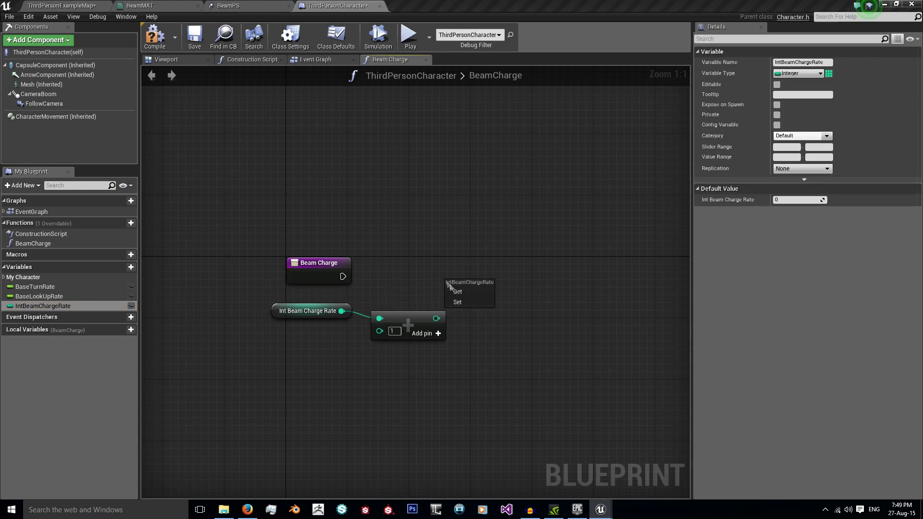
left_click(458, 302)
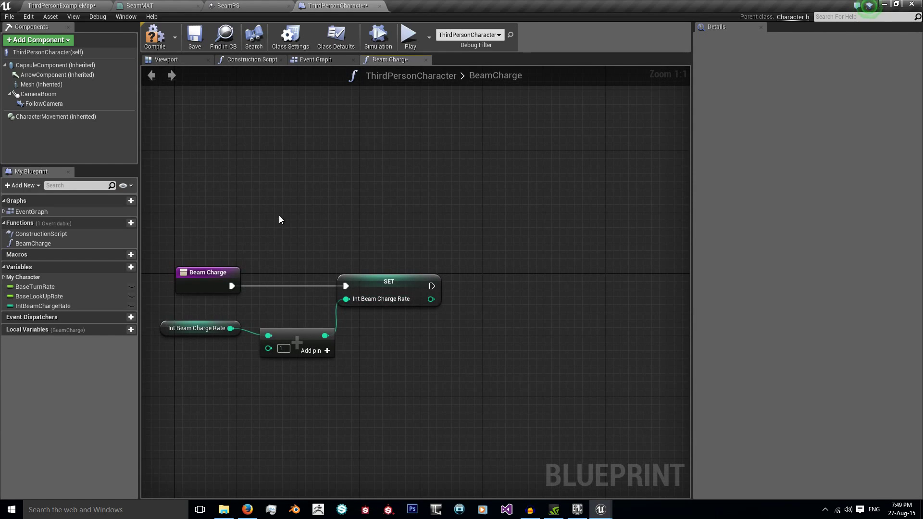
mouse_move(435, 208)
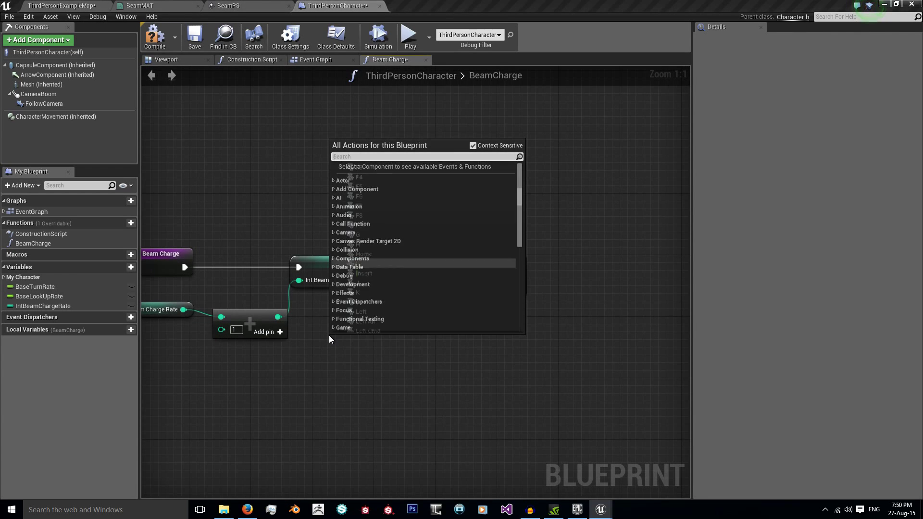
type("integer")
type("100")
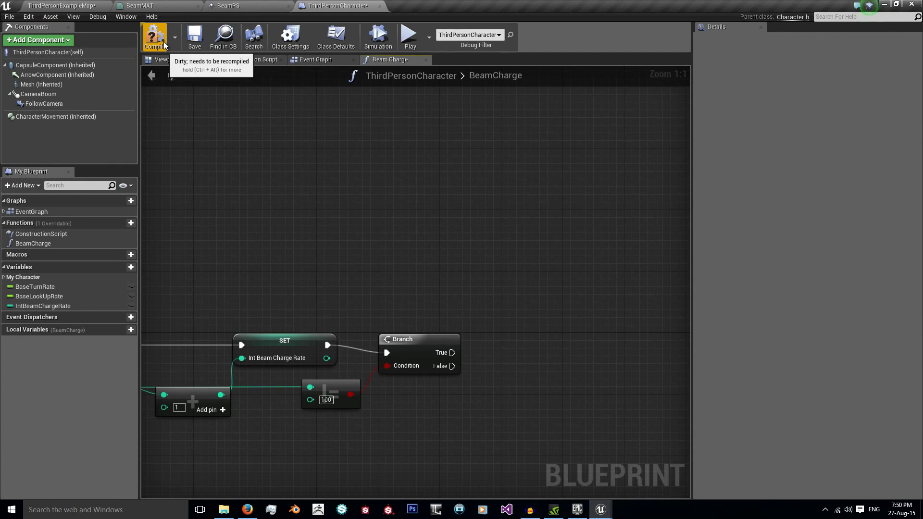
Compile, then add a particle system component named LaserEmit under the Mesh.
left_click(166, 59)
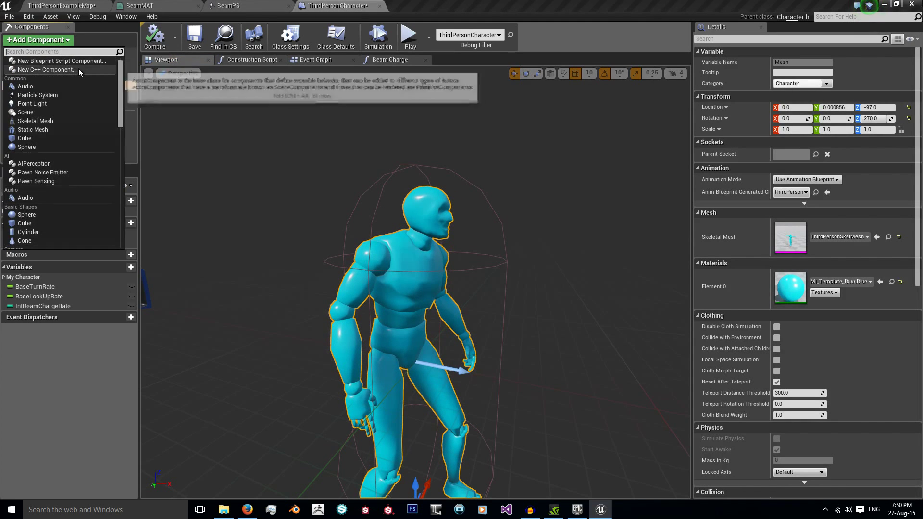
scroll("down", 3)
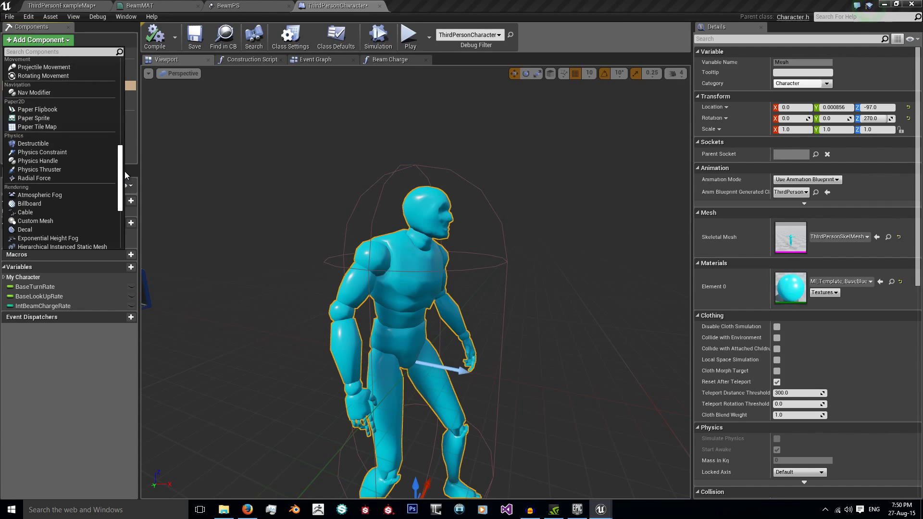
left_click(42, 113)
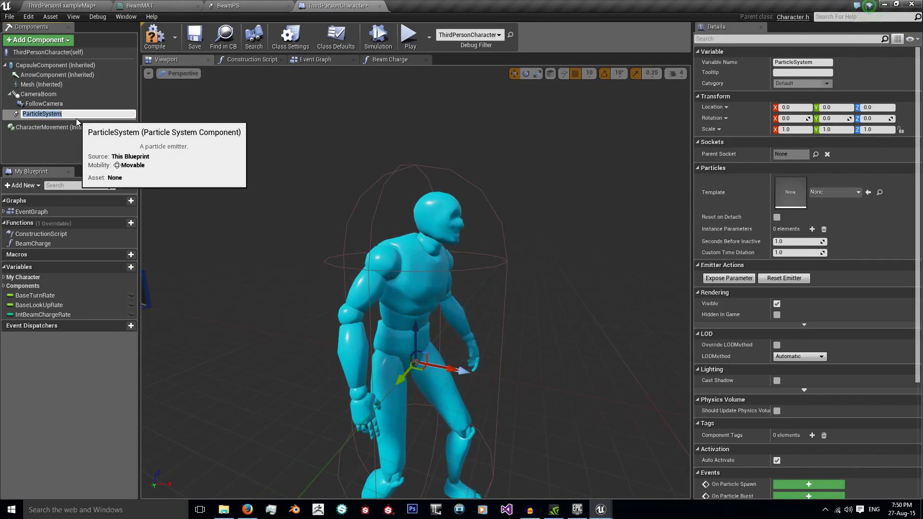
type("LAserEmit")
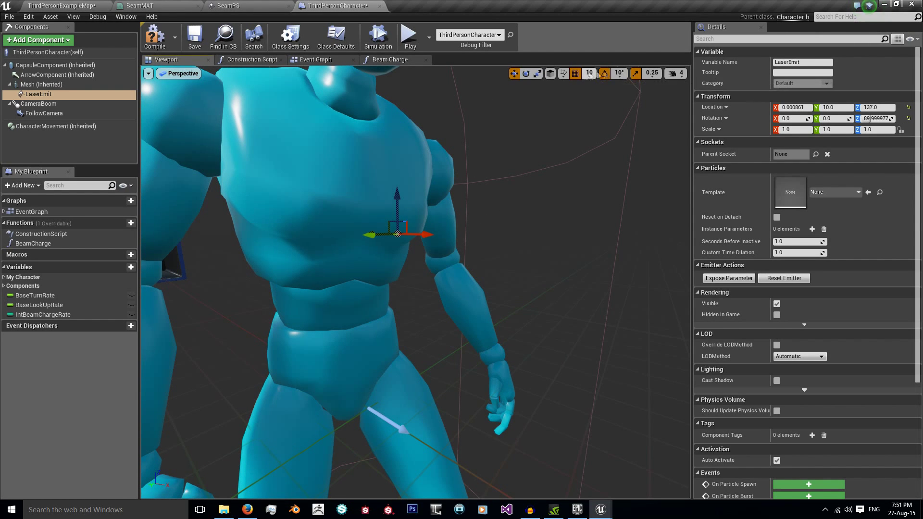
Move LaserEmit with the gizmo to the character's chest.
left_click_drag(432, 234, 436, 235)
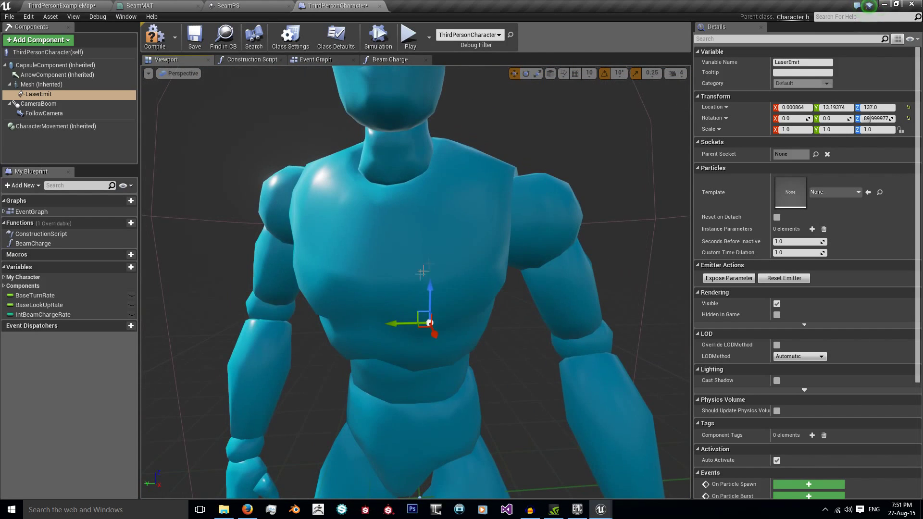
left_click_drag(429, 323, 390, 322)
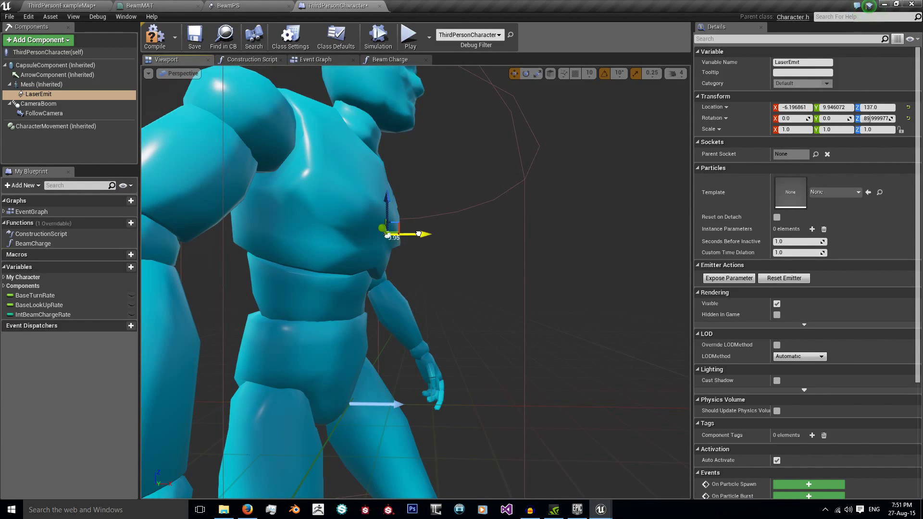
Add a Set Template node for Laser Emit after the Branch in BeamCharge.
left_click(388, 59)
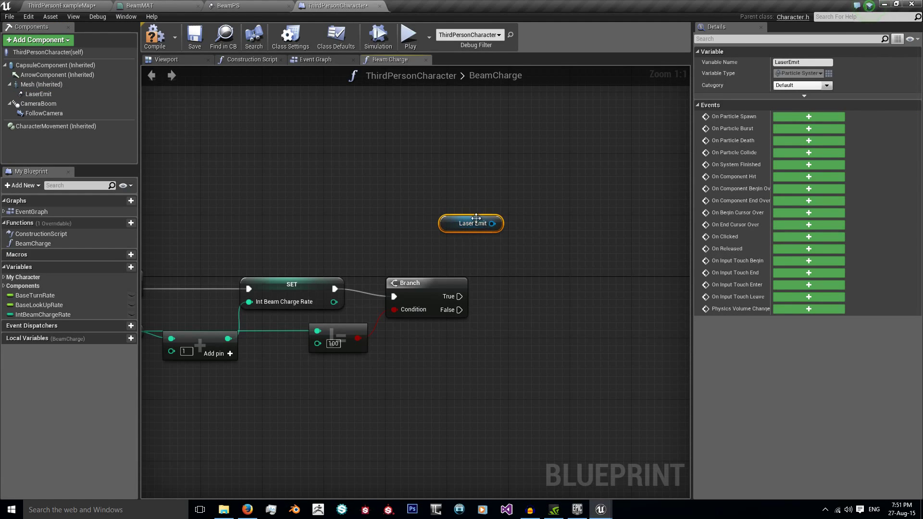
left_click_drag(492, 223, 517, 216)
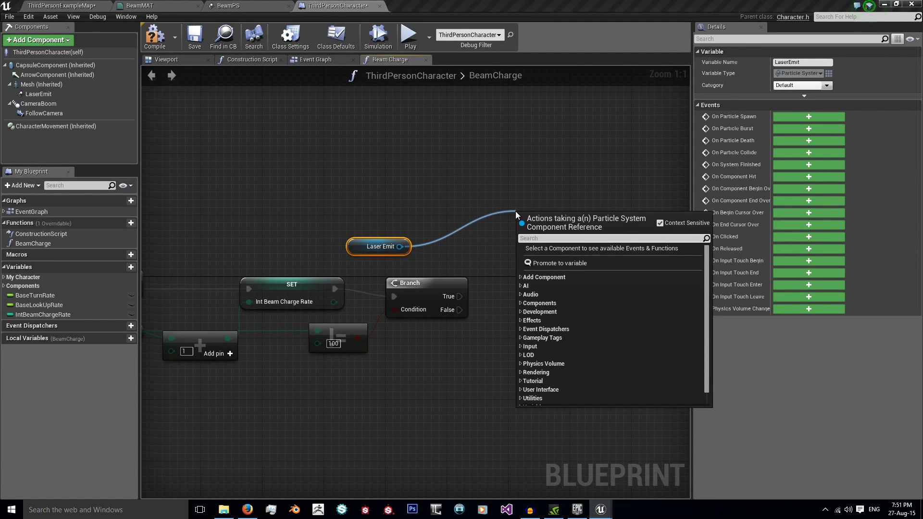
type("set temp")
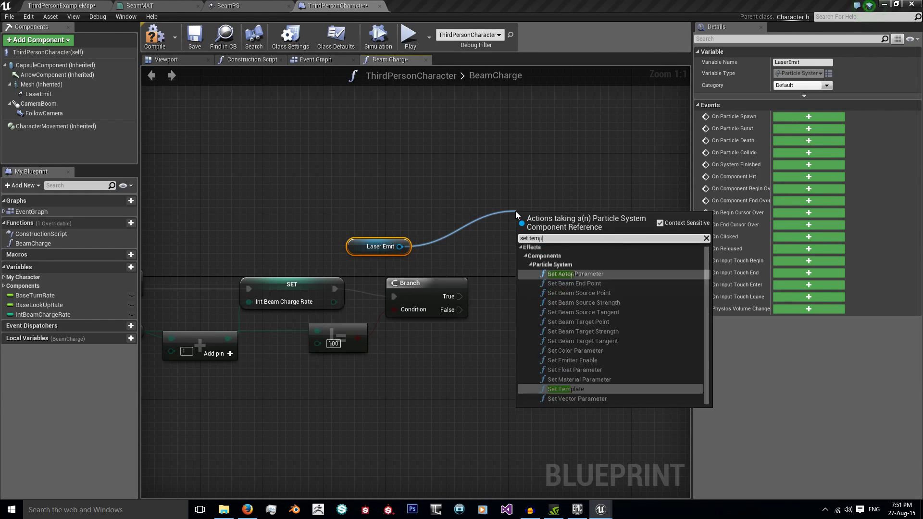
left_click(564, 389)
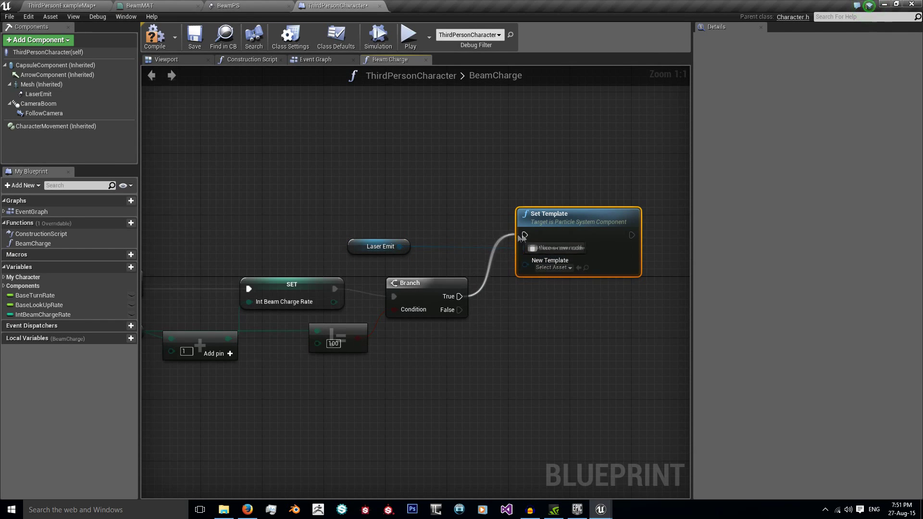
left_click_drag(403, 246, 523, 235)
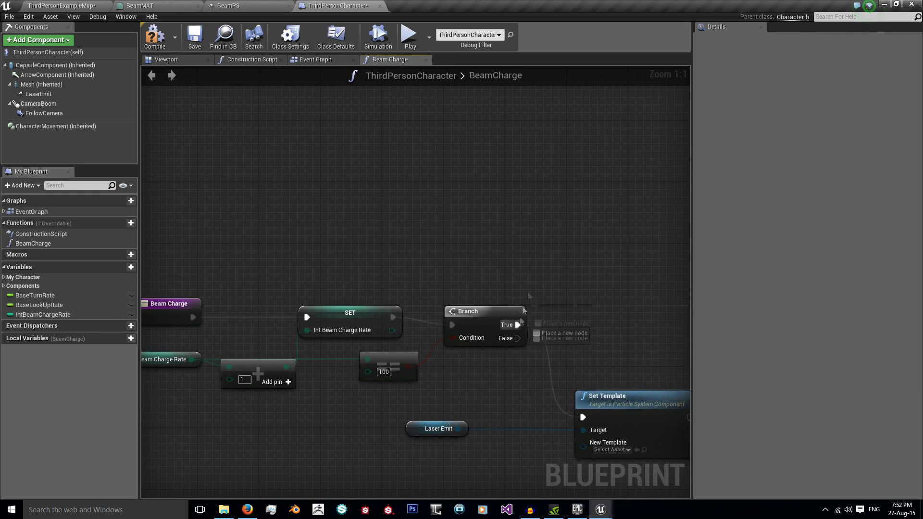
Wire Branch True to a Clear Timer naming BeamCharge, False to Set Template.
type("clear t")
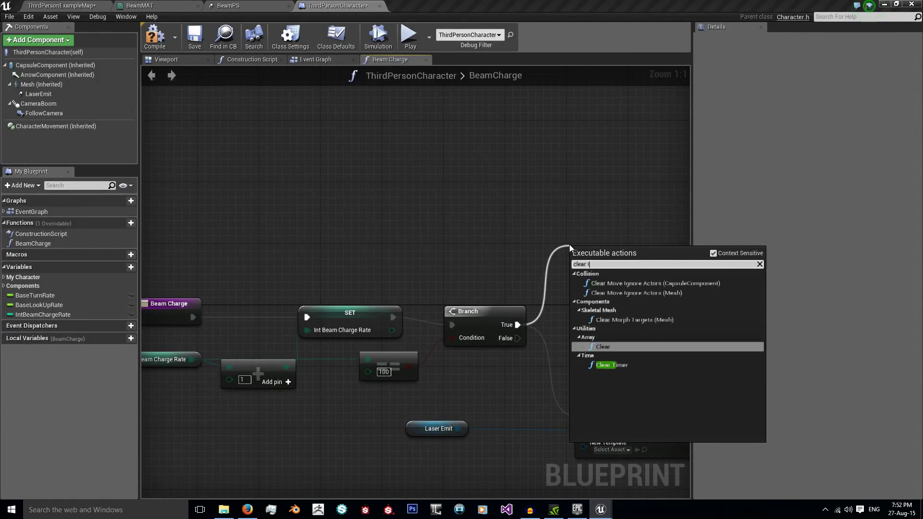
left_click(610, 365)
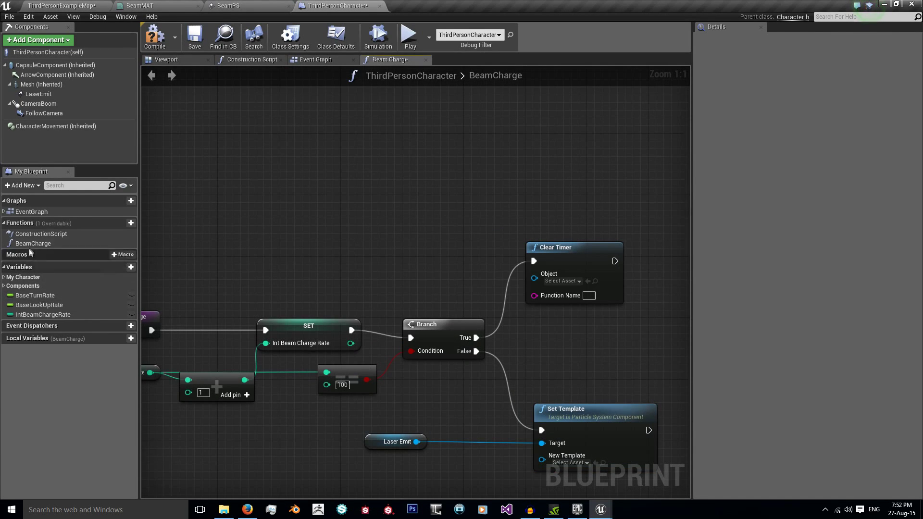
double_click(32, 243)
type("BeamCharge")
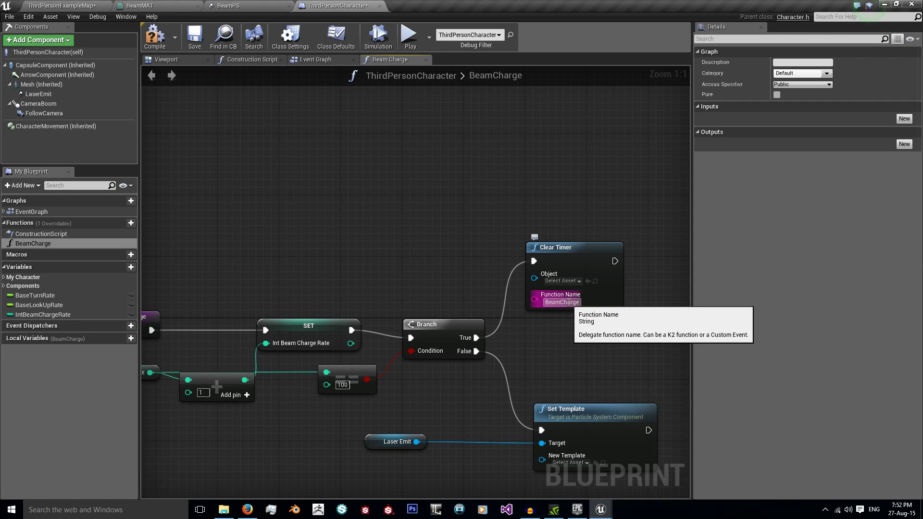
mouse_move(554, 188)
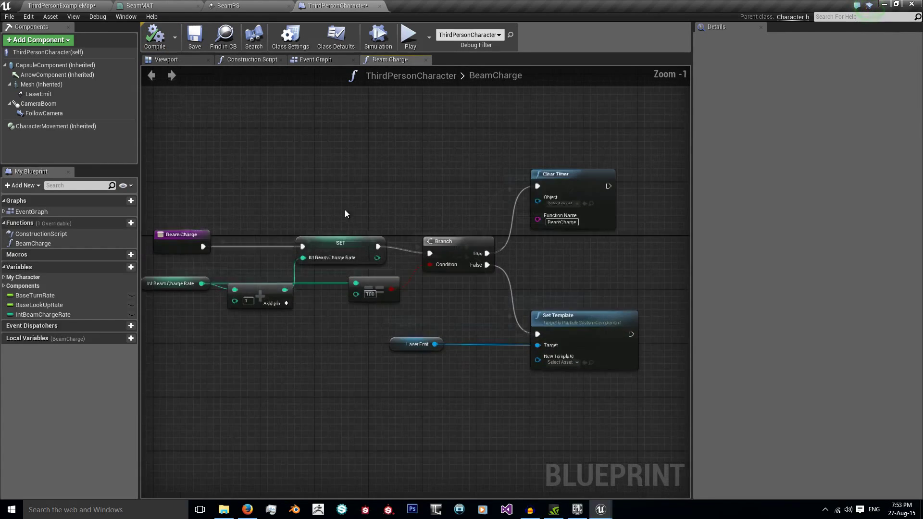
mouse_move(389, 292)
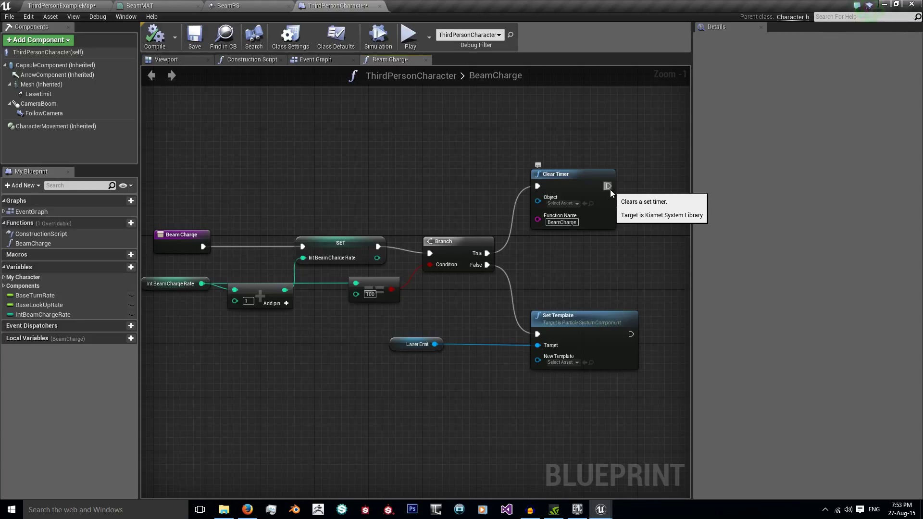
mouse_move(438, 306)
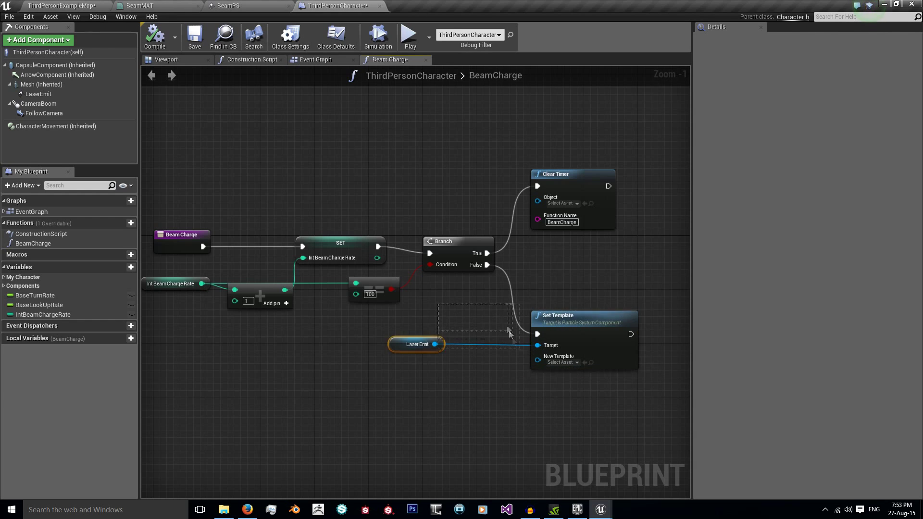
Return to the Event Graph and drag a wire from Left Mouse Button Pressed.
left_click(315, 58)
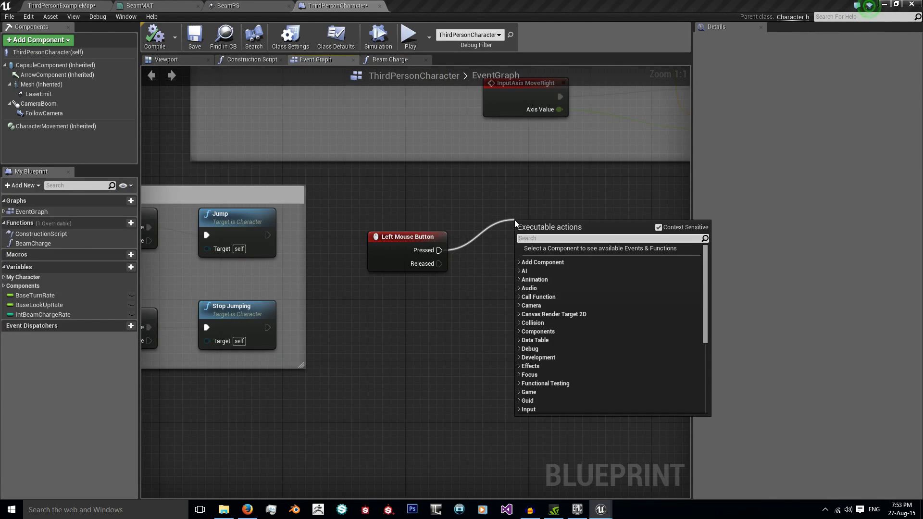
Set a looping 0.1 BeamCharge timer on press; clear it and reset IntBeamChargeRate to 0 on release.
type("beam")
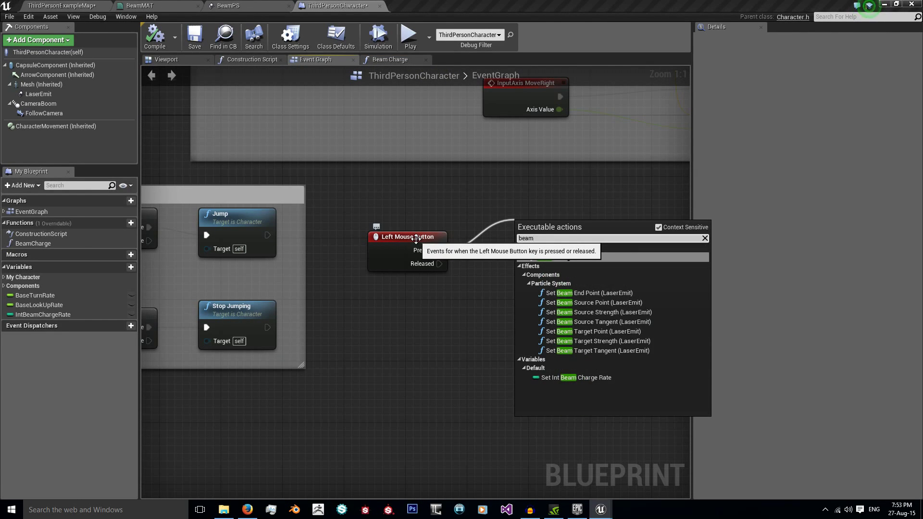
left_click(704, 237)
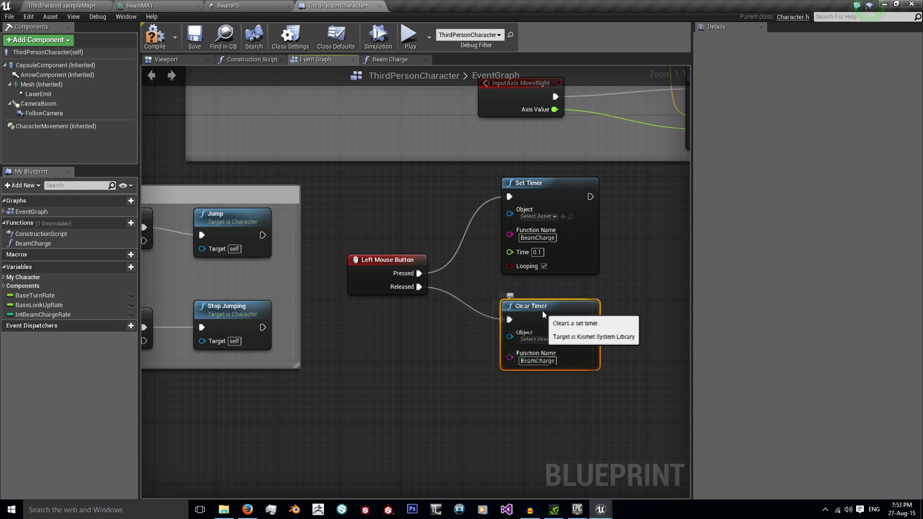
left_click_drag(590, 319, 741, 154)
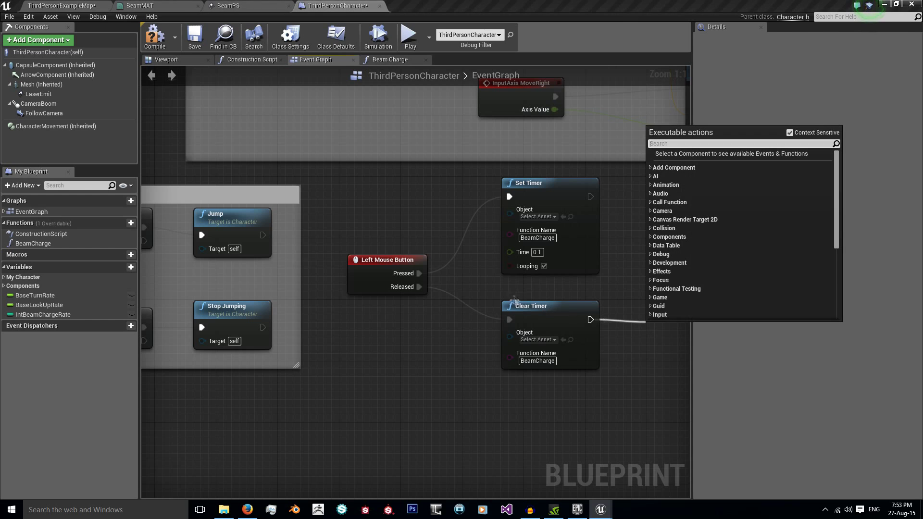
type("set int")
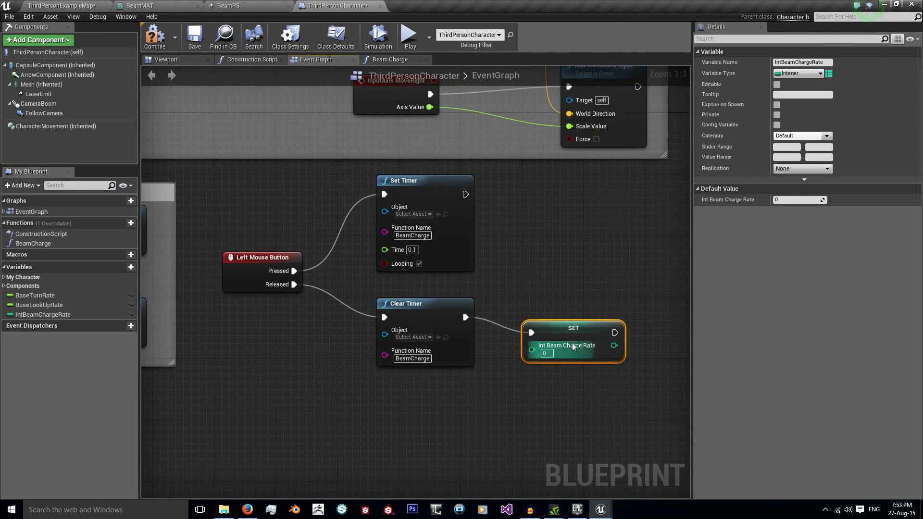
scroll("down", 3)
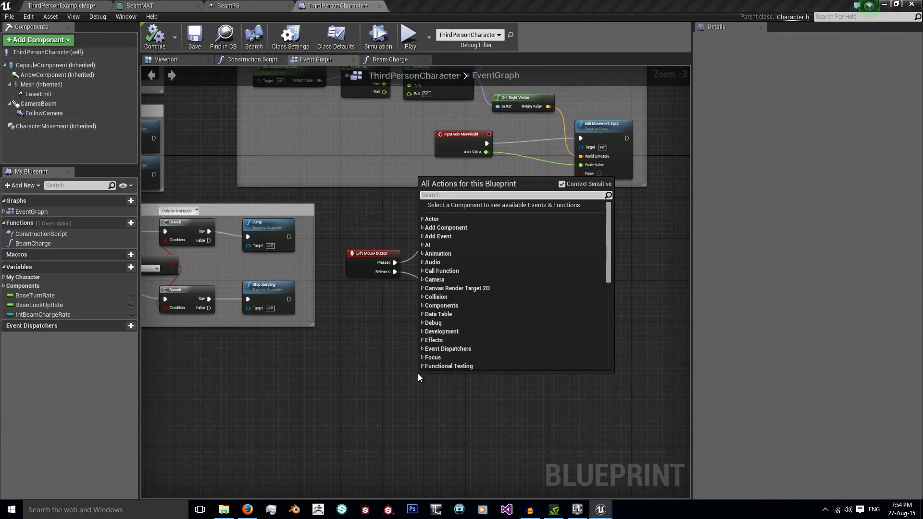
Add an Event Tick node wired into a new Branch.
type("event tick")
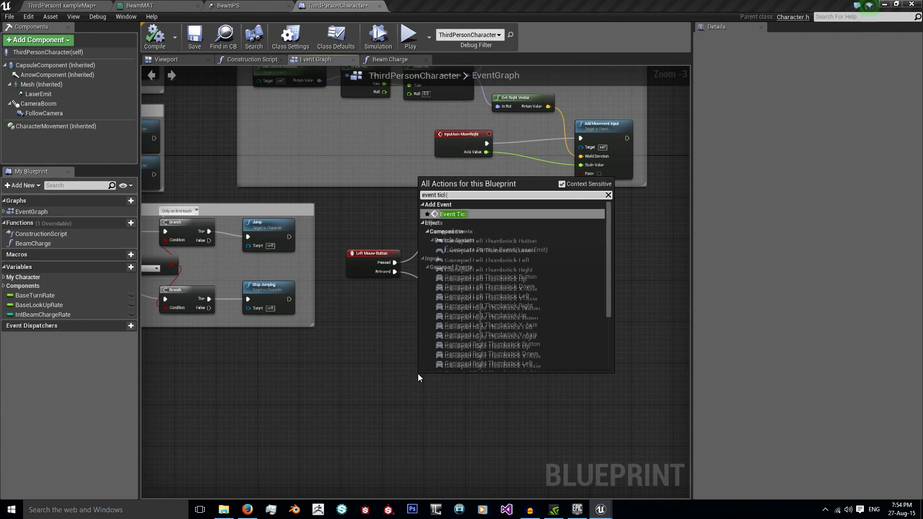
left_click(452, 213)
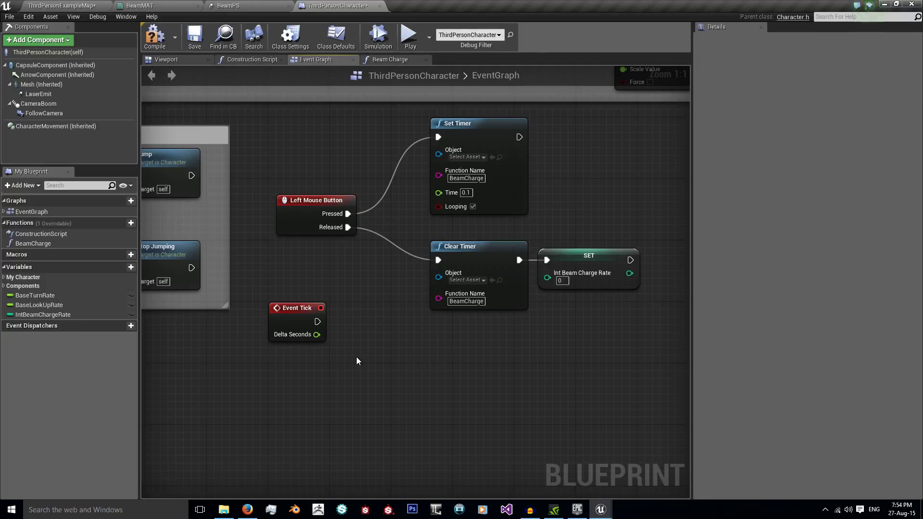
mouse_move(317, 321)
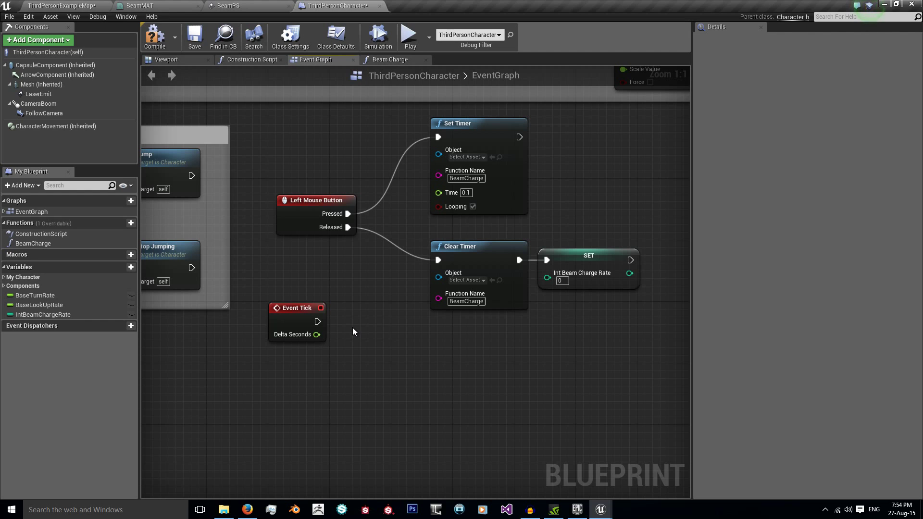
mouse_move(362, 335)
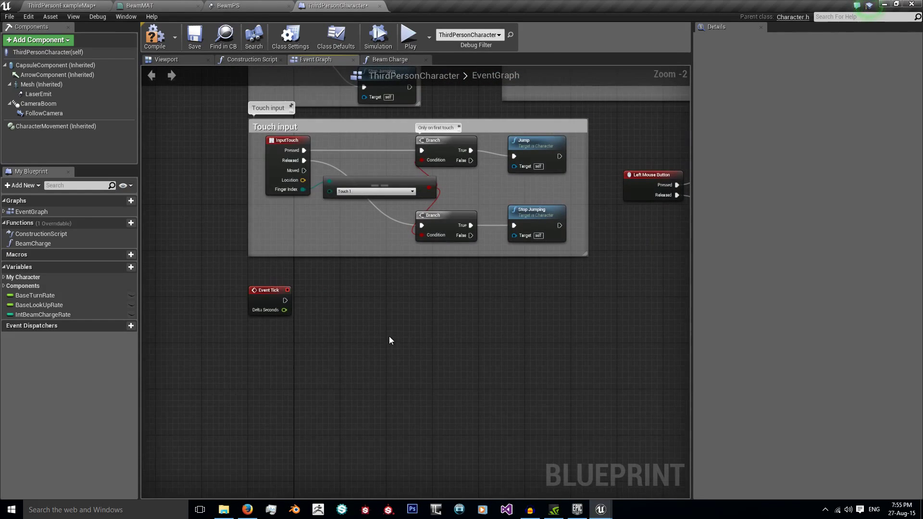
mouse_move(333, 323)
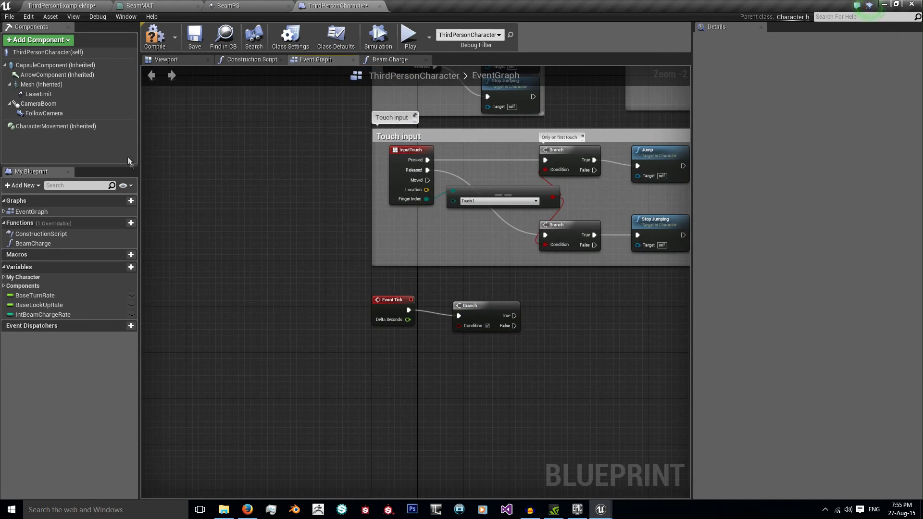
left_click(48, 52)
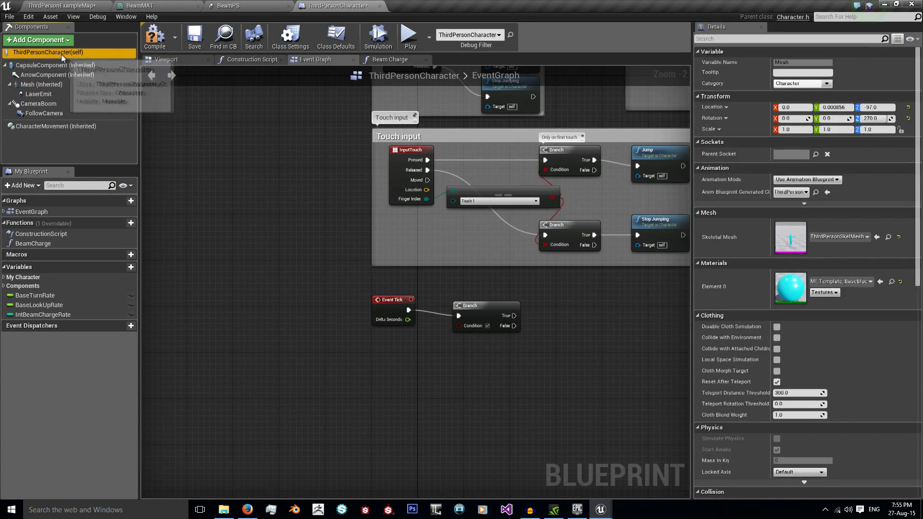
Feed Get Velocity through Vector Length compared against 0 into the Event Tick Branch condition.
left_click(336, 36)
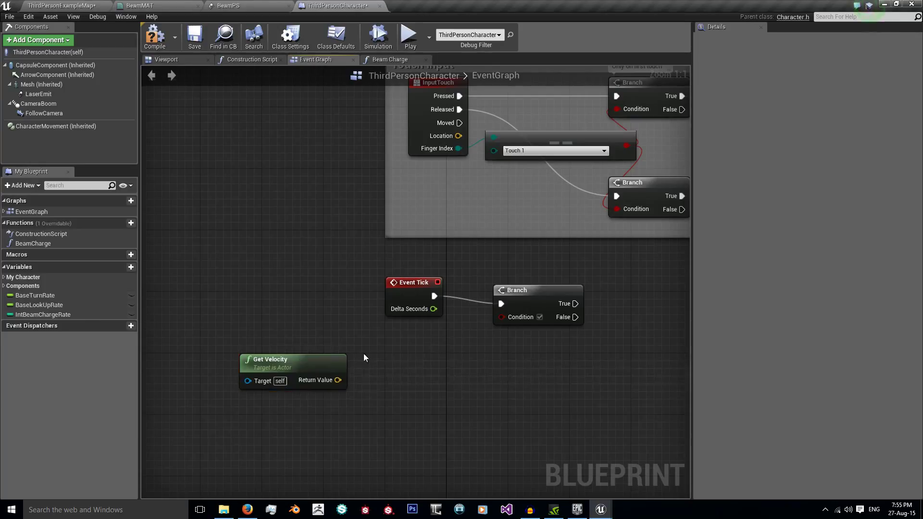
left_click_drag(293, 371, 270, 371)
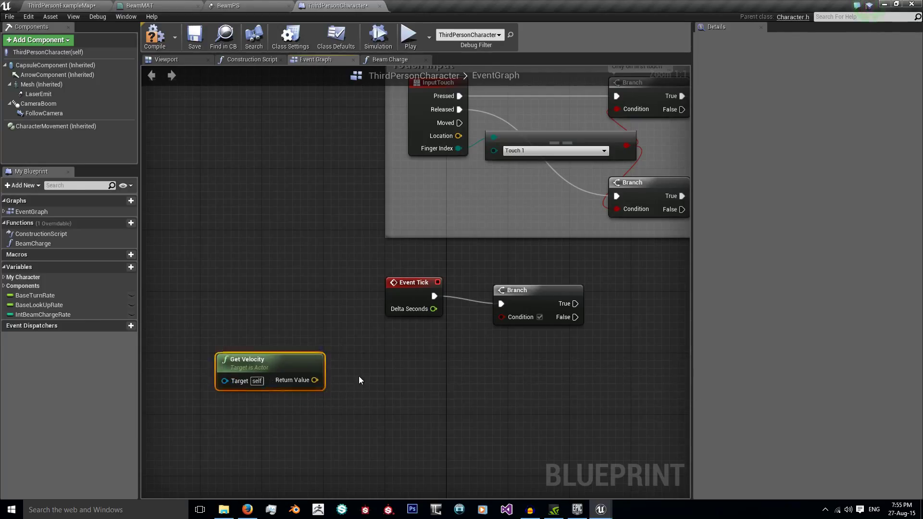
left_click(359, 381)
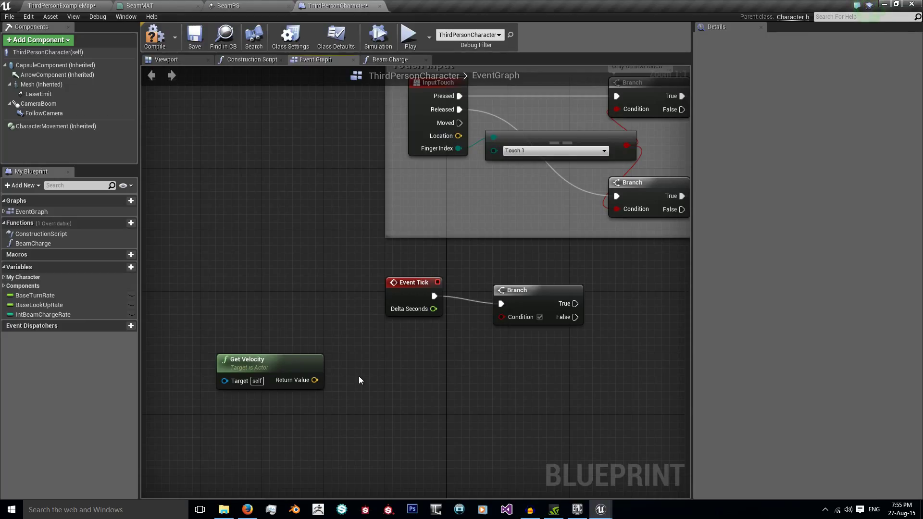
left_click_drag(315, 380, 395, 398)
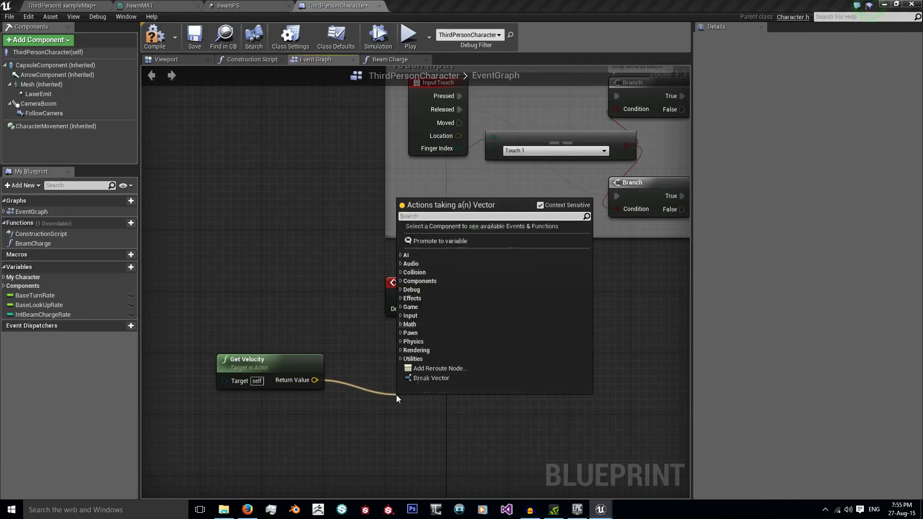
left_click(432, 397)
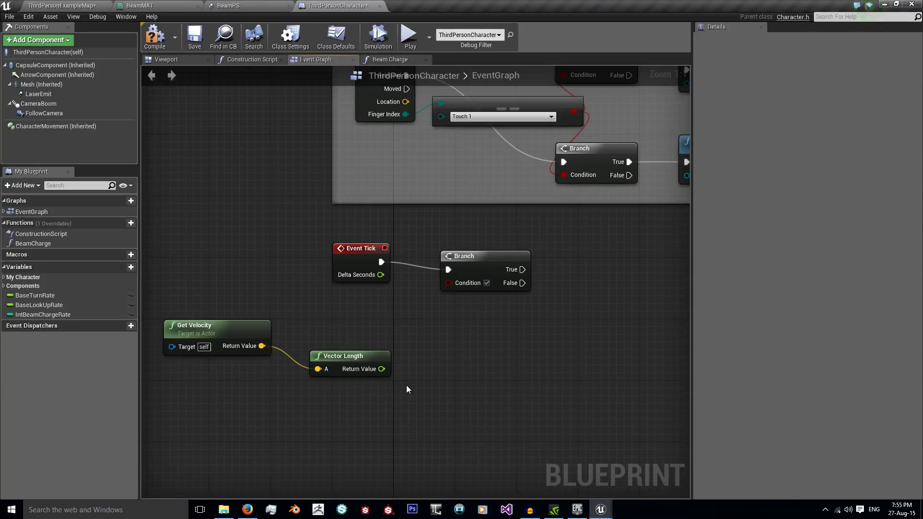
mouse_move(382, 369)
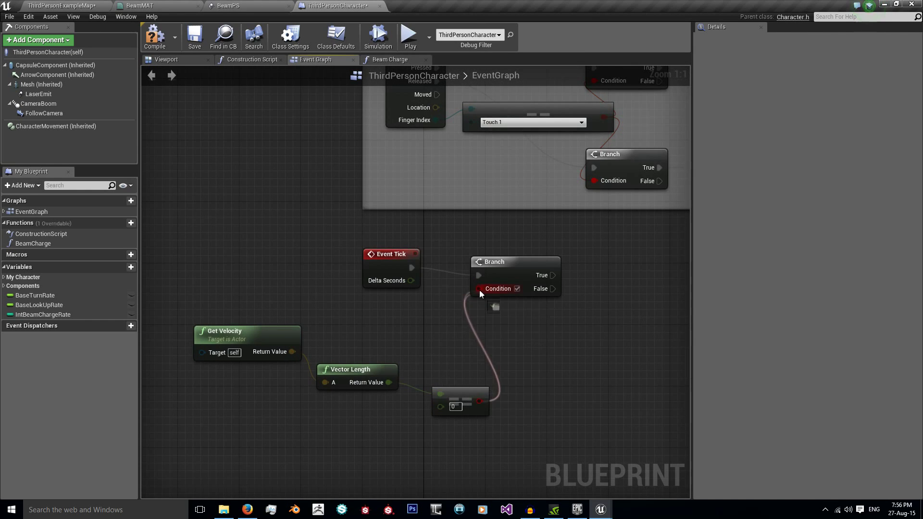
left_click(515, 261)
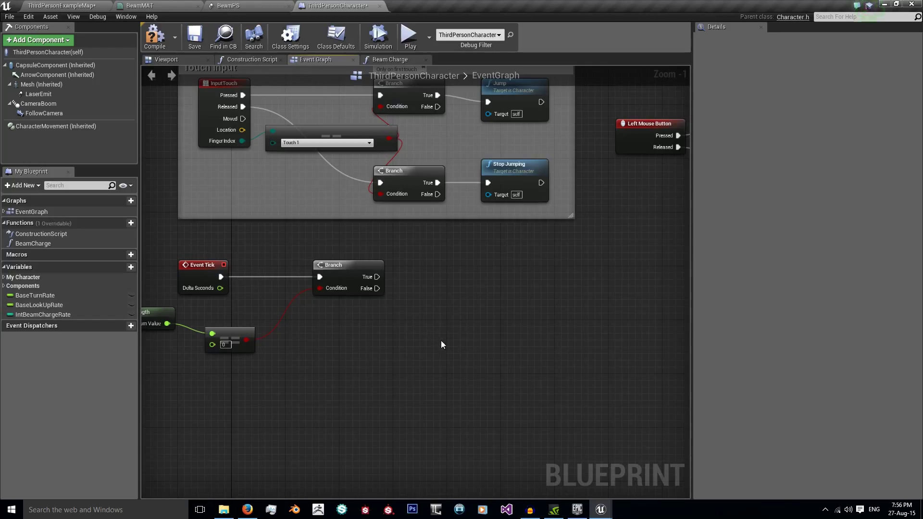
Add an Equal (integer) check of IntBeamChargeRate against 100 feeding a second Branch from True.
right_click(442, 344)
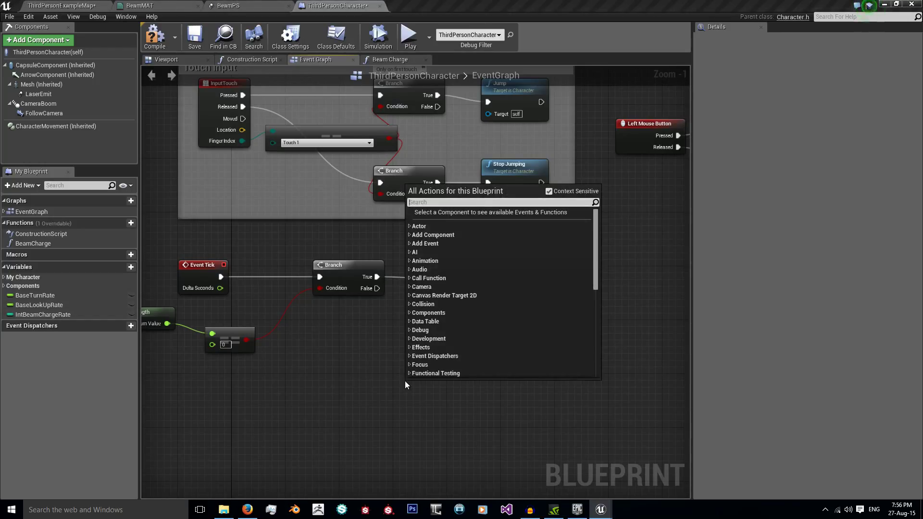
type("equal(in")
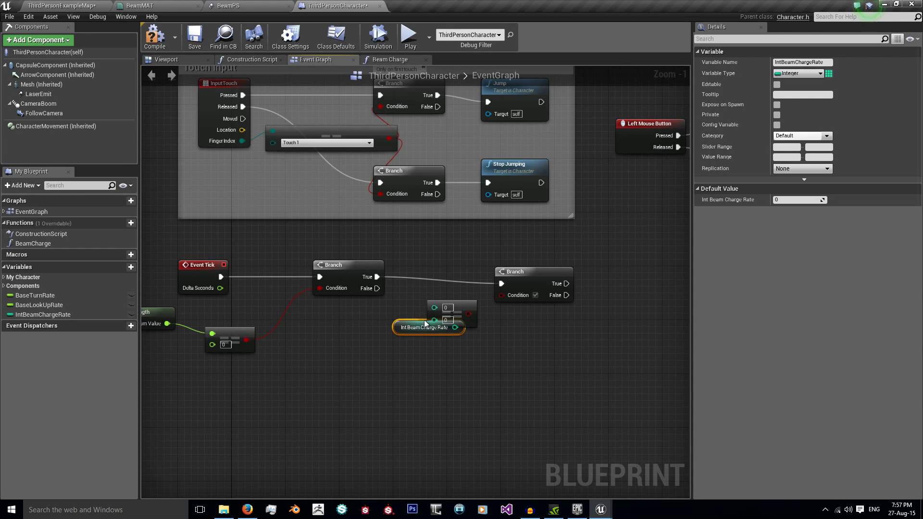
left_click_drag(427, 326, 359, 314)
type("100")
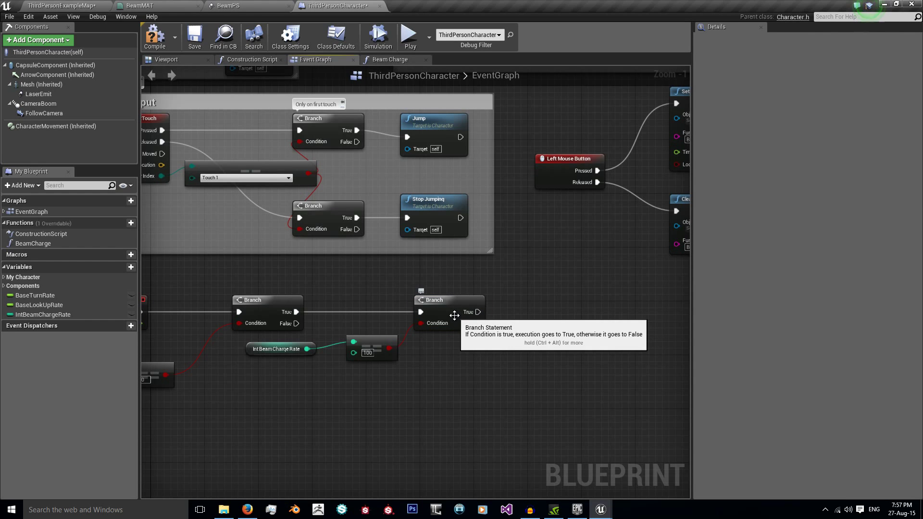
scroll("down", 3)
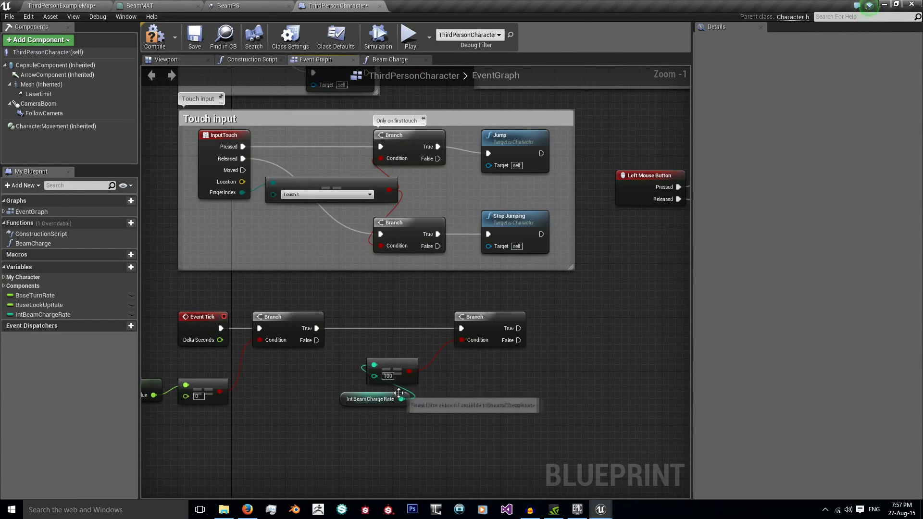
scroll("down", 3)
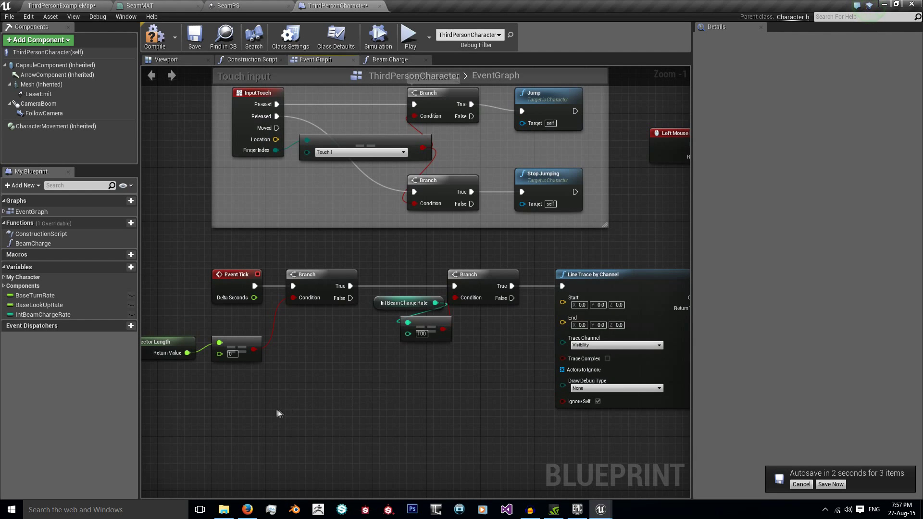
Place a LaserEmit reference with Get World Location into Line Trace Start and add Get Forward Vector.
left_click(38, 95)
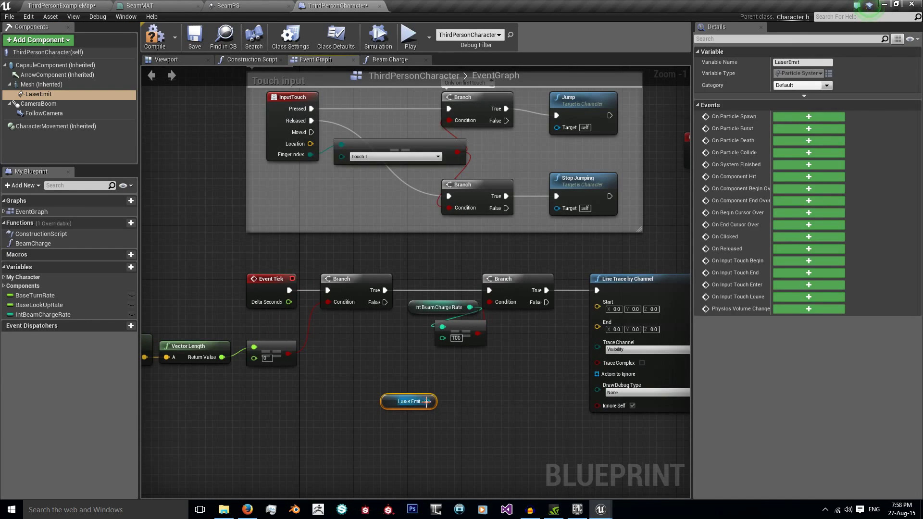
left_click_drag(427, 402, 462, 377)
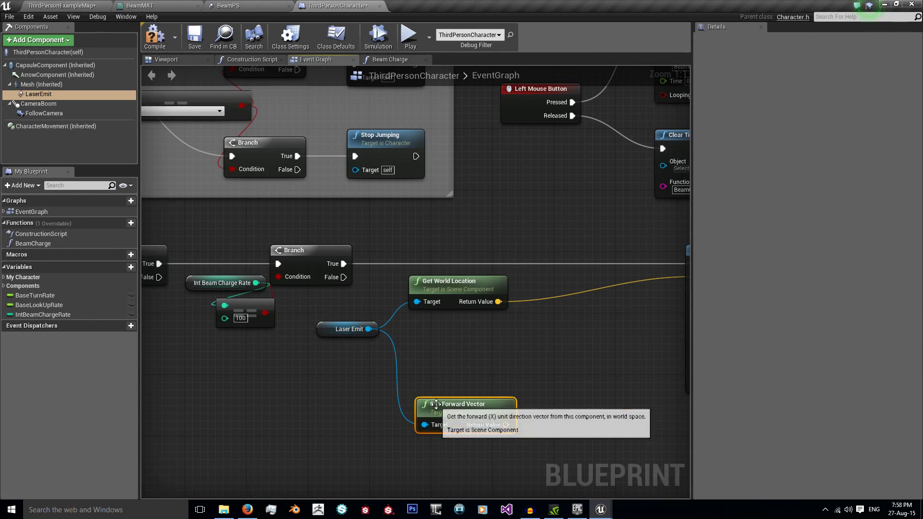
left_click_drag(465, 403, 458, 353)
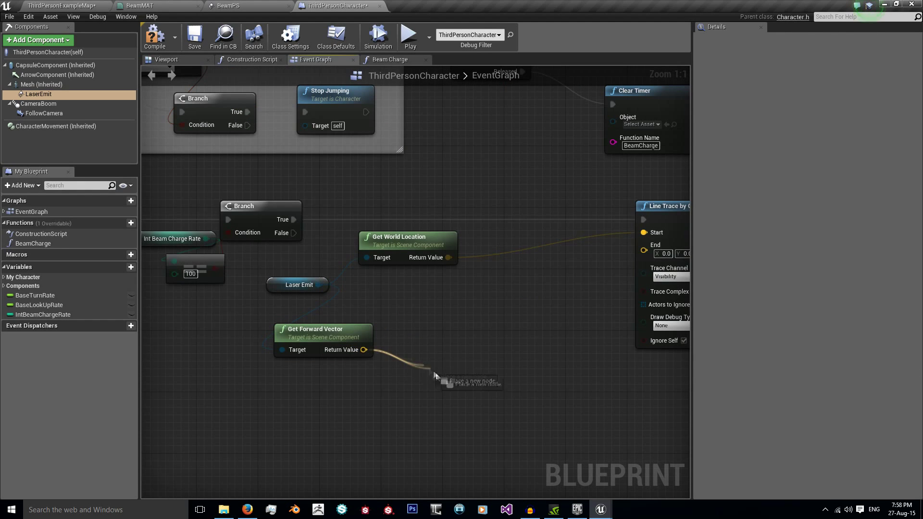
Multiply the forward vector by 5000 and add it to the laser location for the trace End.
type("flo")
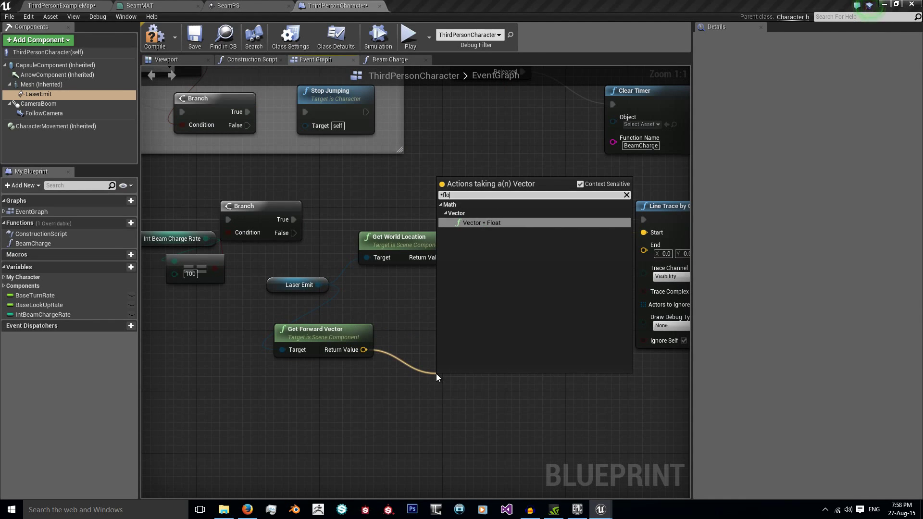
left_click(481, 222)
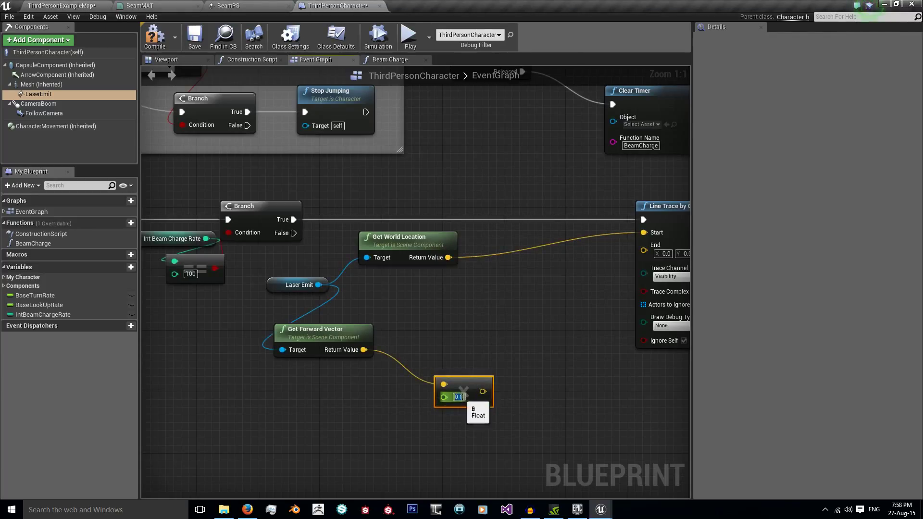
type("5000")
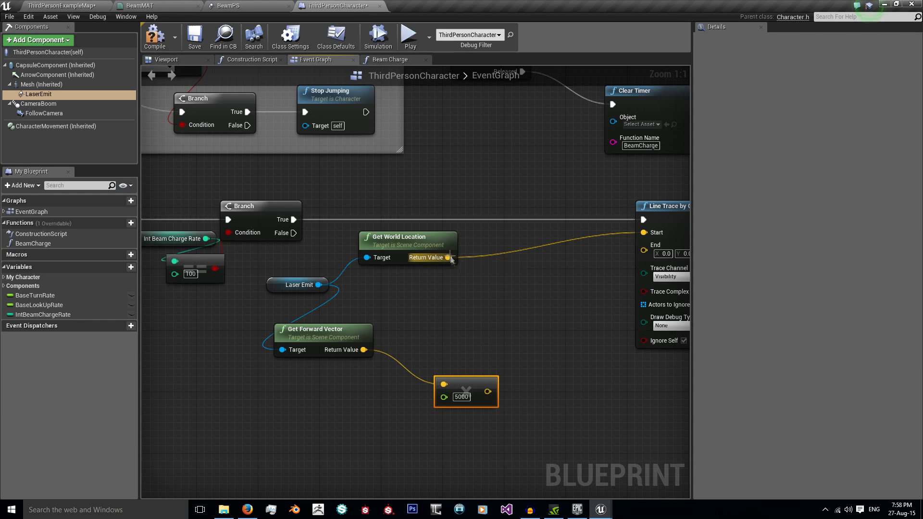
left_click_drag(446, 258, 465, 294)
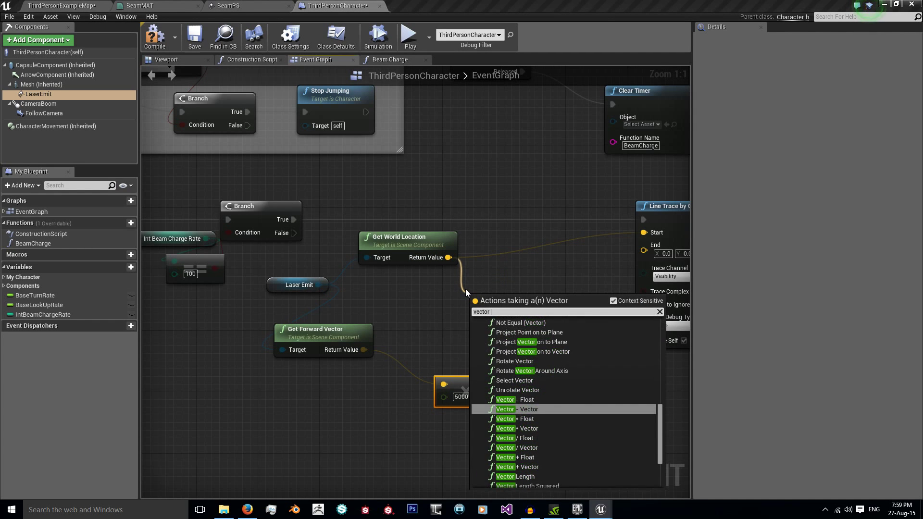
mouse_move(515, 468)
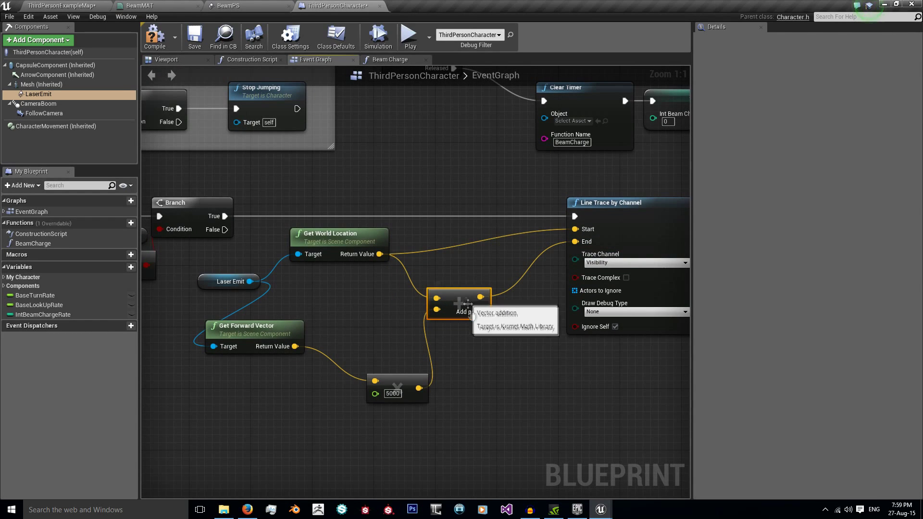
mouse_move(488, 359)
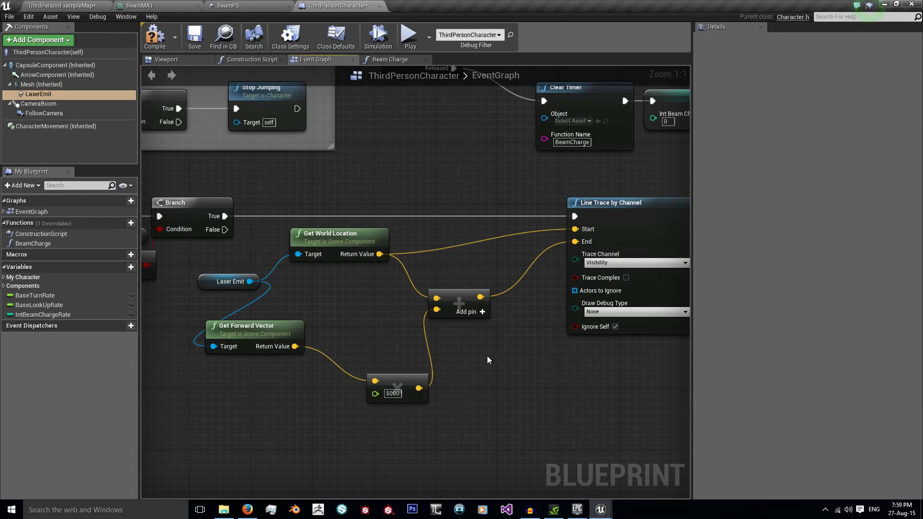
mouse_move(395, 381)
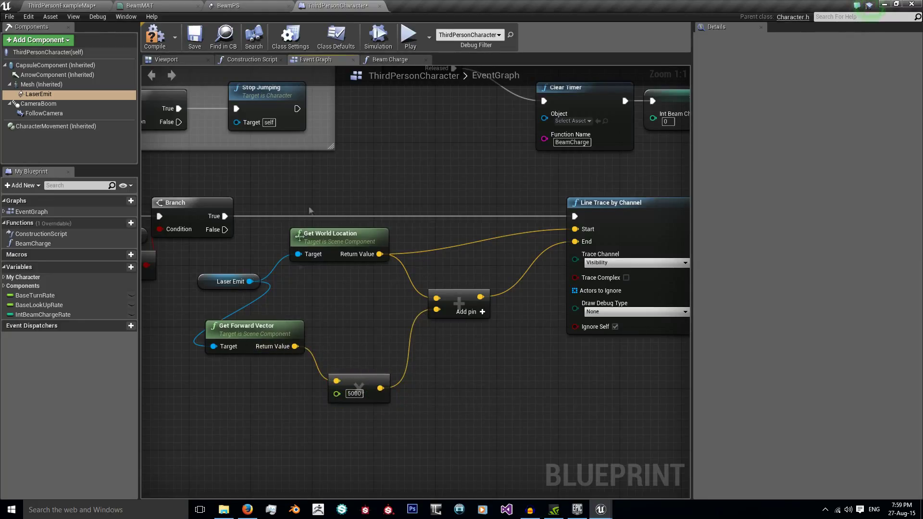
mouse_move(318, 234)
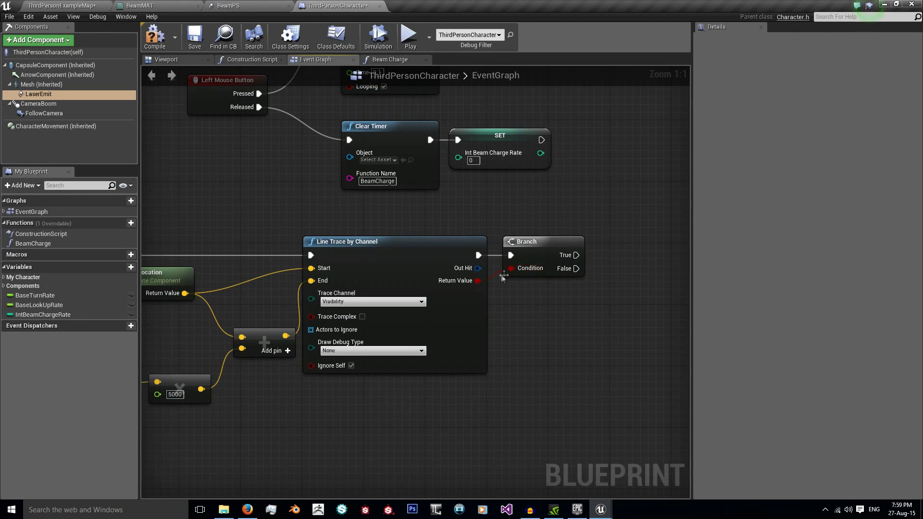
Break the Out Hit result and create a new variable named LaserTarget.
left_click_drag(478, 268, 526, 330)
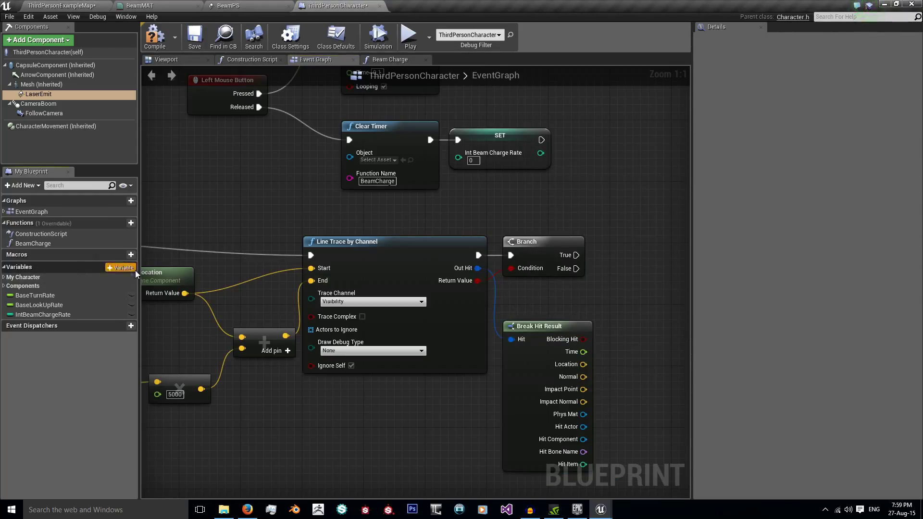
left_click(120, 267)
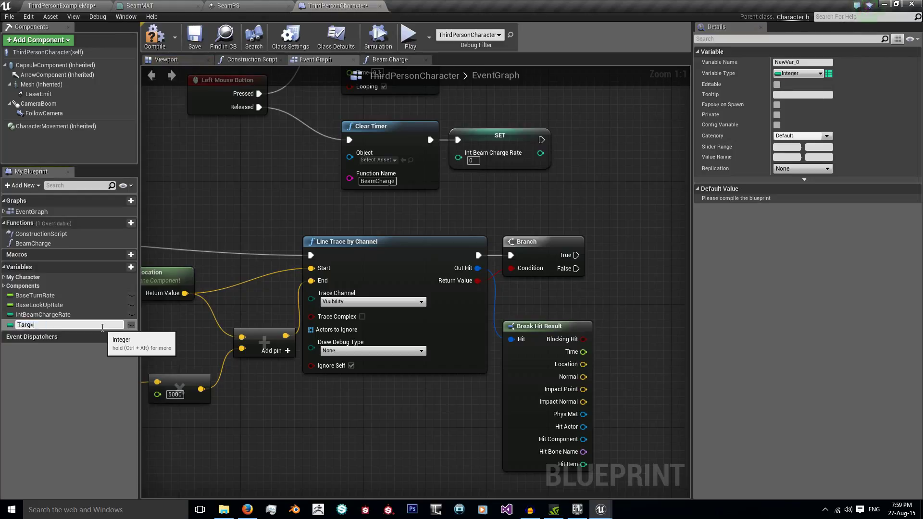
type("Laser")
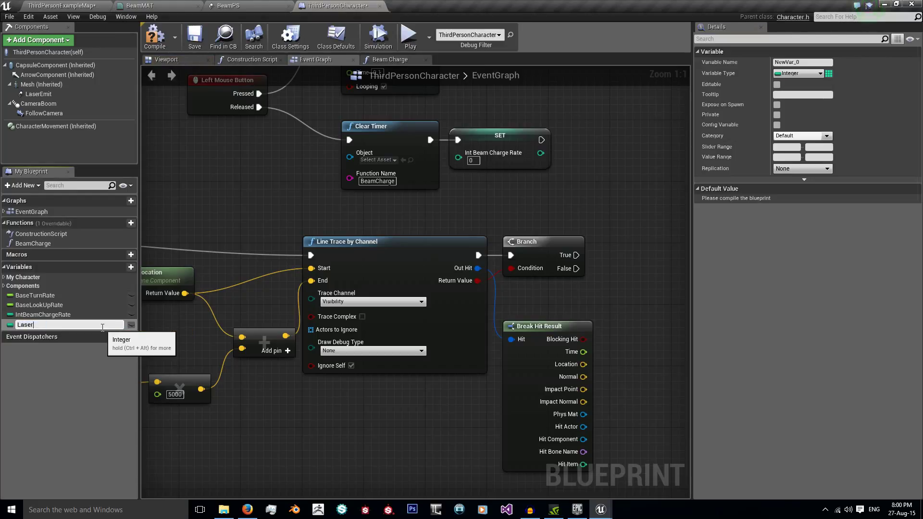
type("Target")
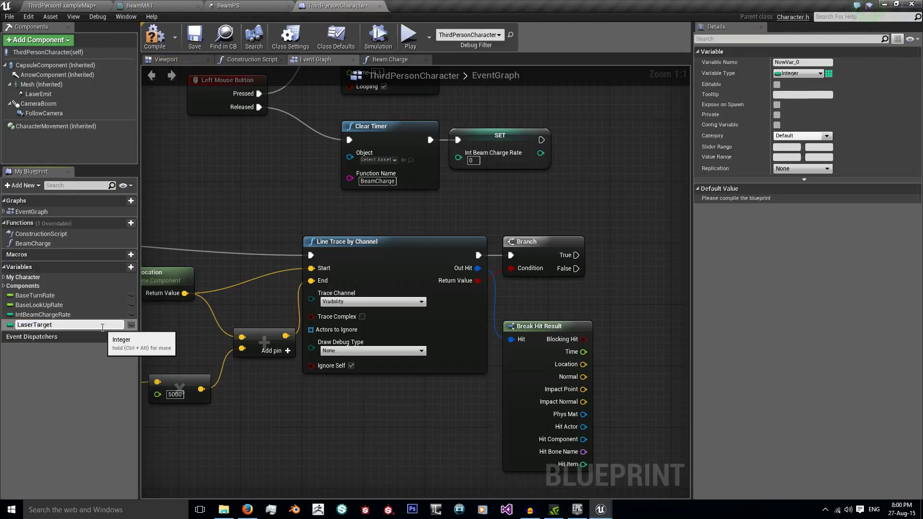
left_click(798, 73)
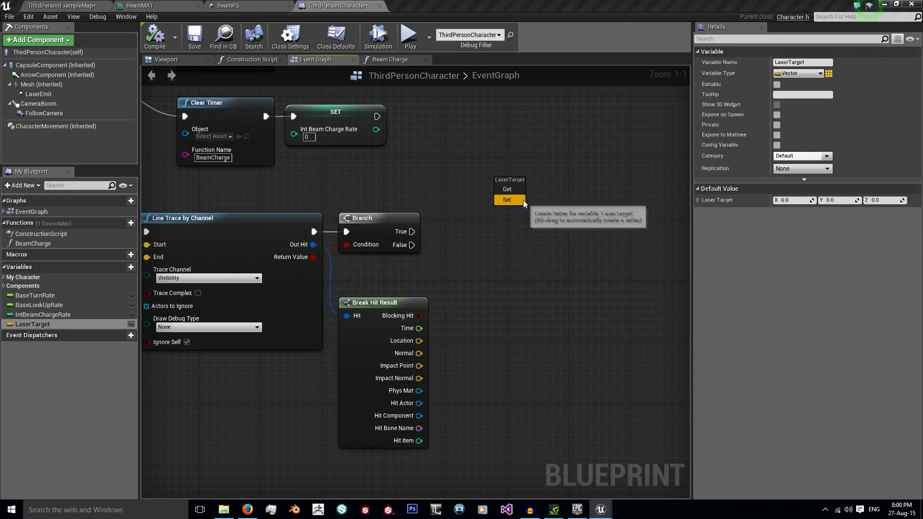
Set LaserTarget from the hit Location on True and from the trace end on False.
left_click(506, 200)
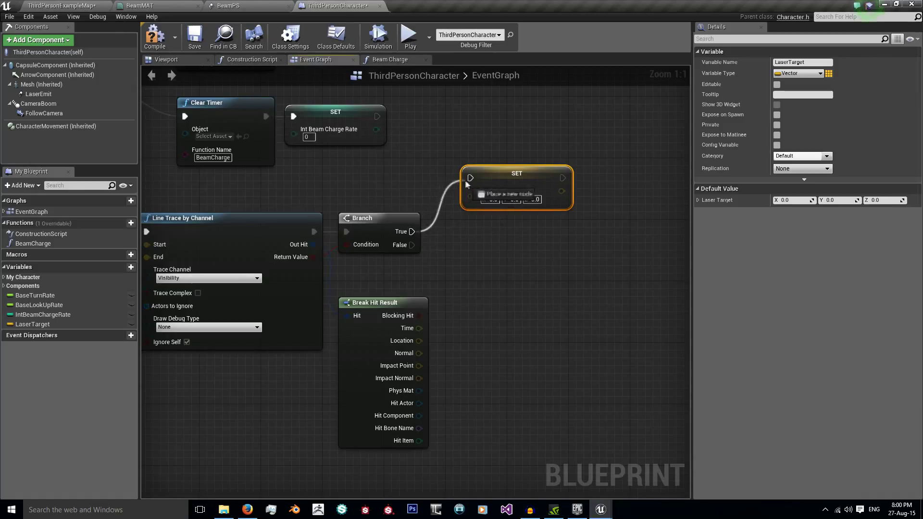
left_click_drag(419, 340, 471, 199)
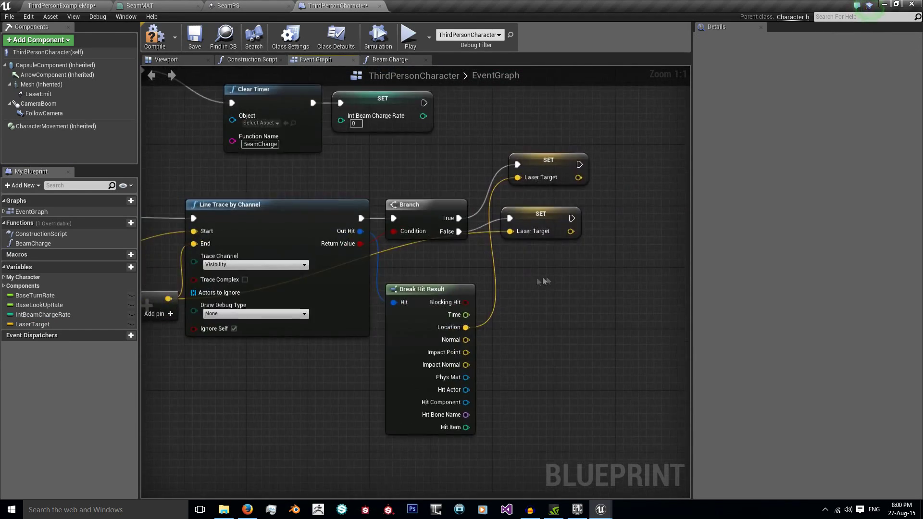
scroll("down", 3)
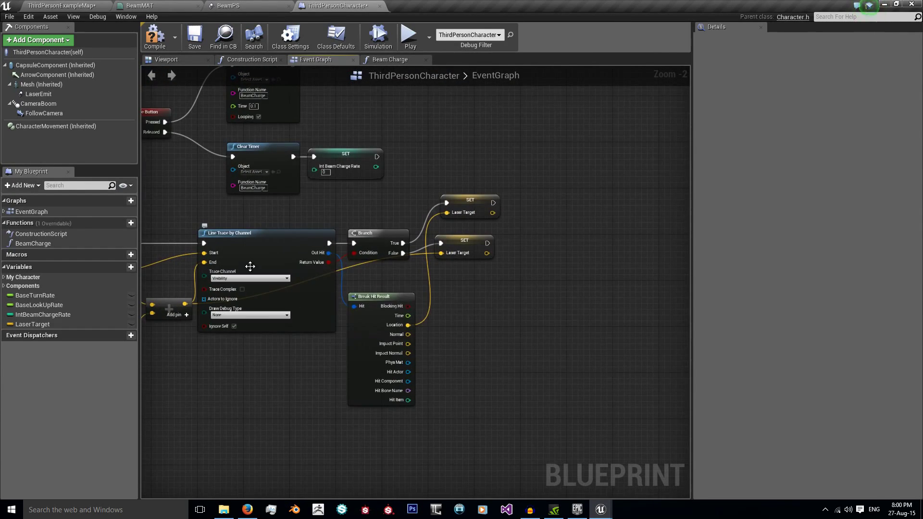
mouse_move(326, 278)
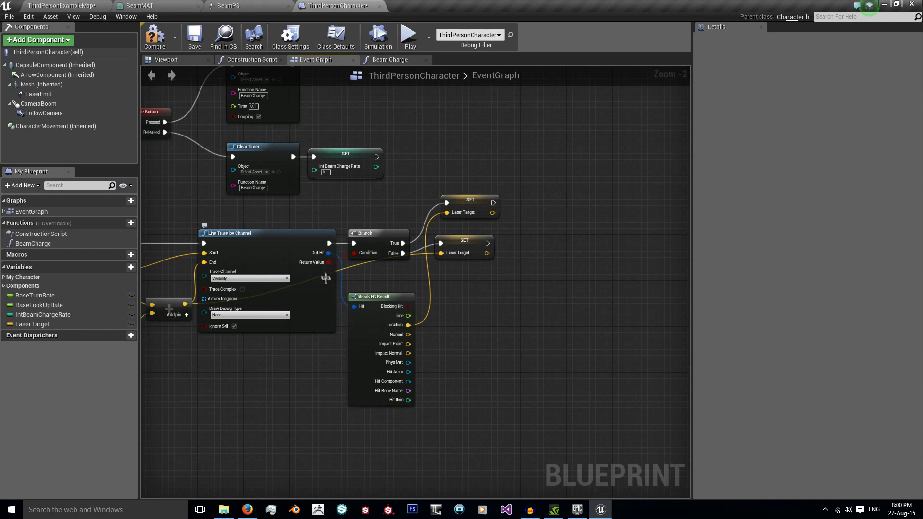
mouse_move(412, 226)
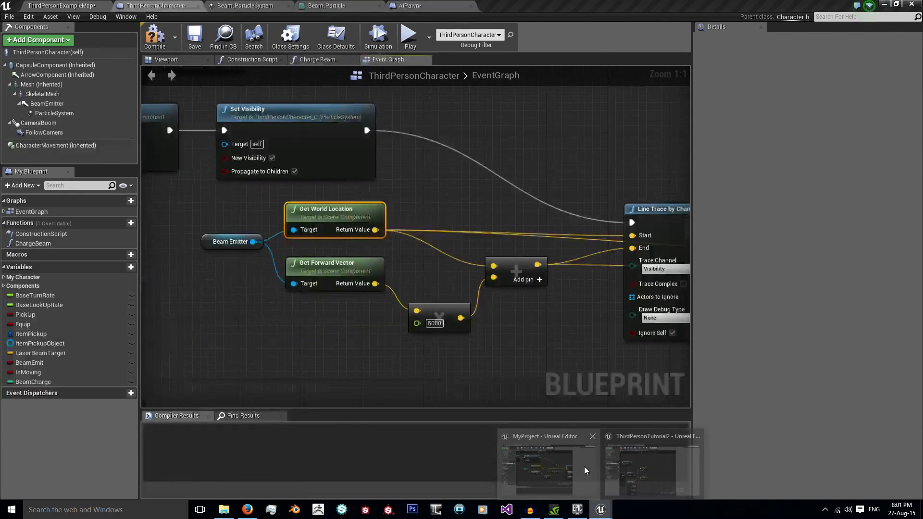
Add Set Beam Source Point for LaserEmit fed by both LaserTarget setters, checking the BeamPS Source module.
type("set source")
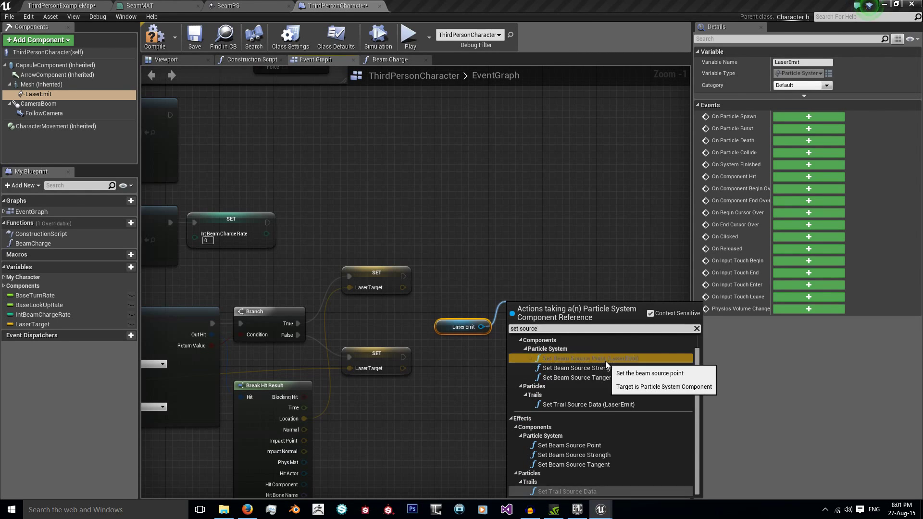
left_click(586, 358)
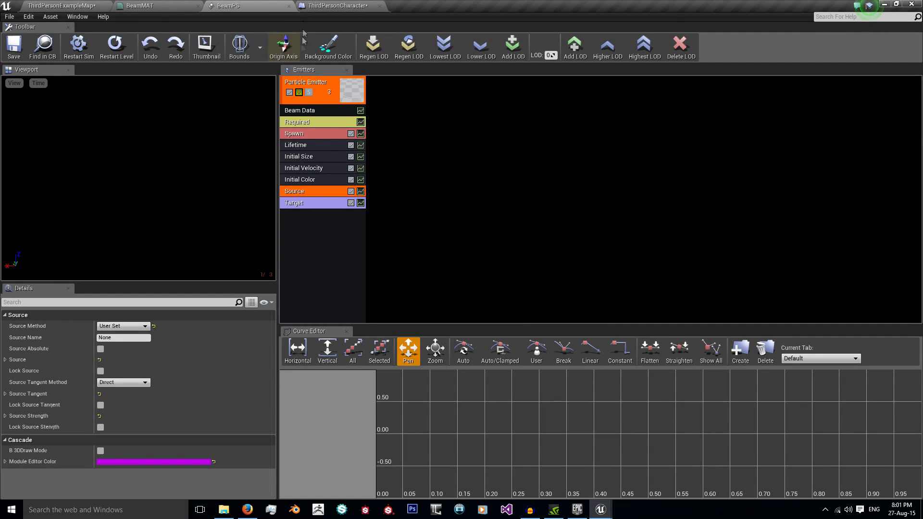
left_click(338, 6)
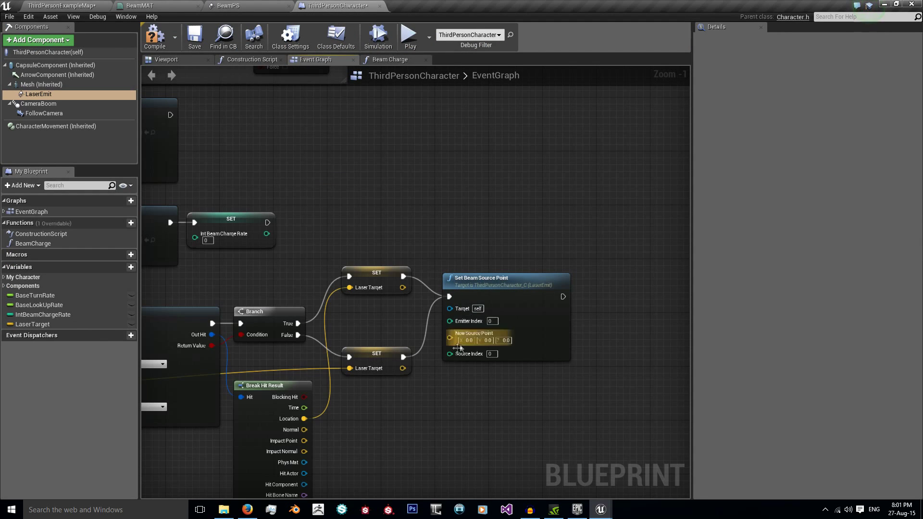
scroll("down", 3)
type("set beam targ")
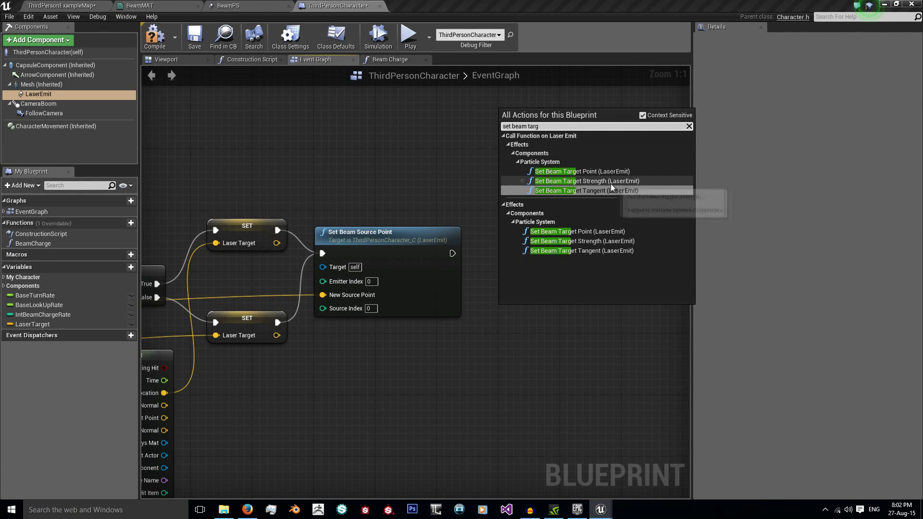
Add Set Beam Target Point for LaserEmit taking LaserTarget as New Target Point.
left_click(581, 171)
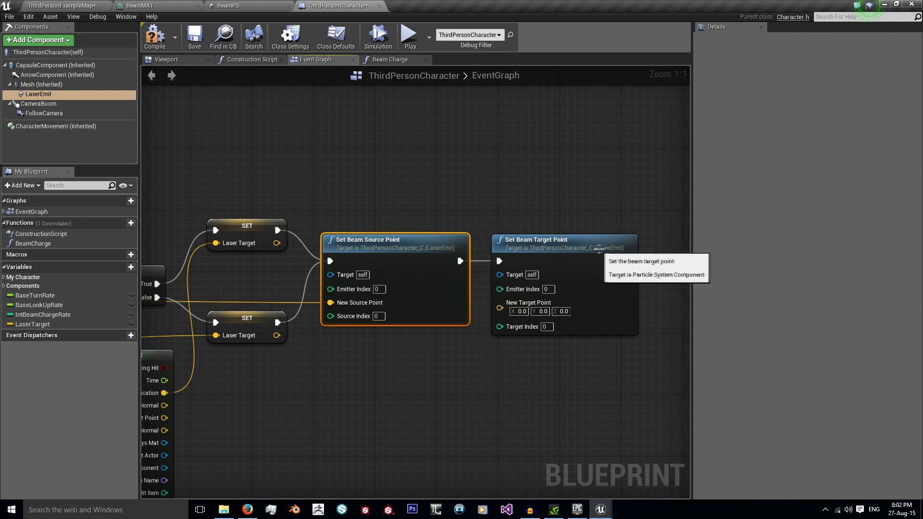
mouse_move(185, 207)
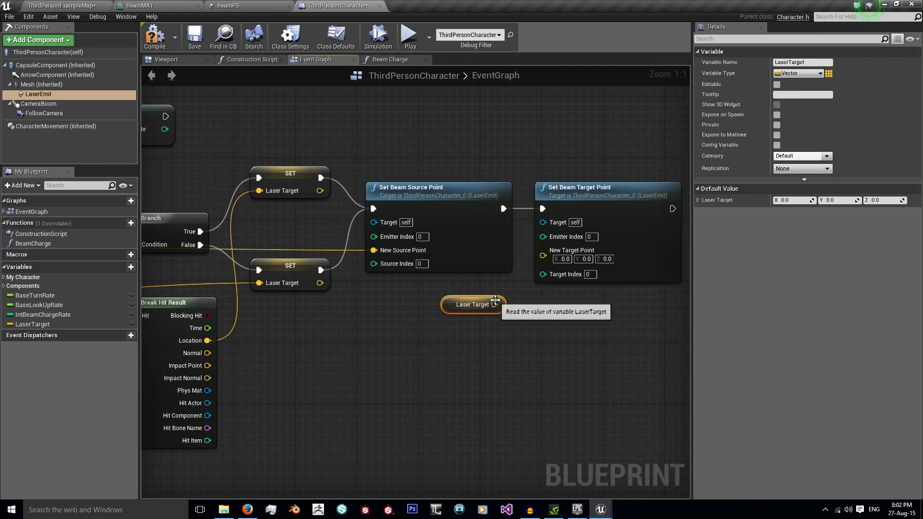
left_click(494, 305)
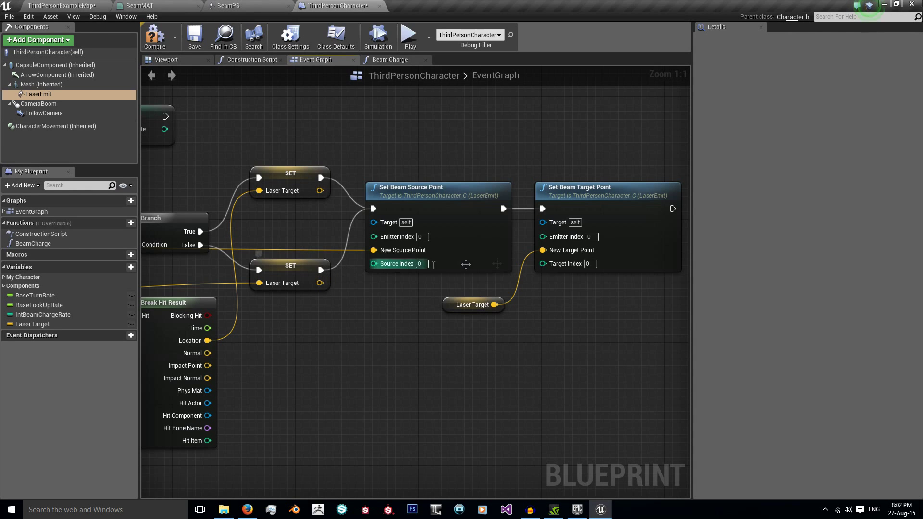
scroll("down", 3)
type("se")
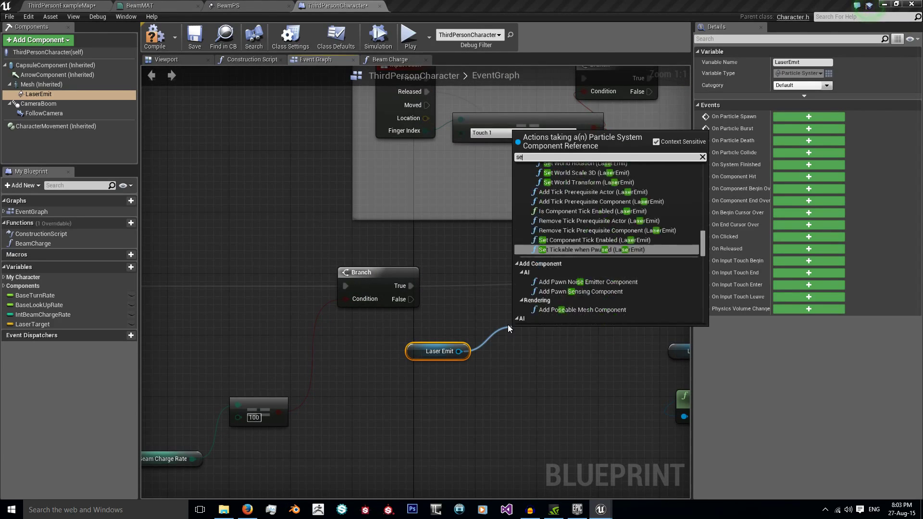
Set Draw Debug Type to For Duration, compile, and play-test the laser in game preview.
left_click(553, 334)
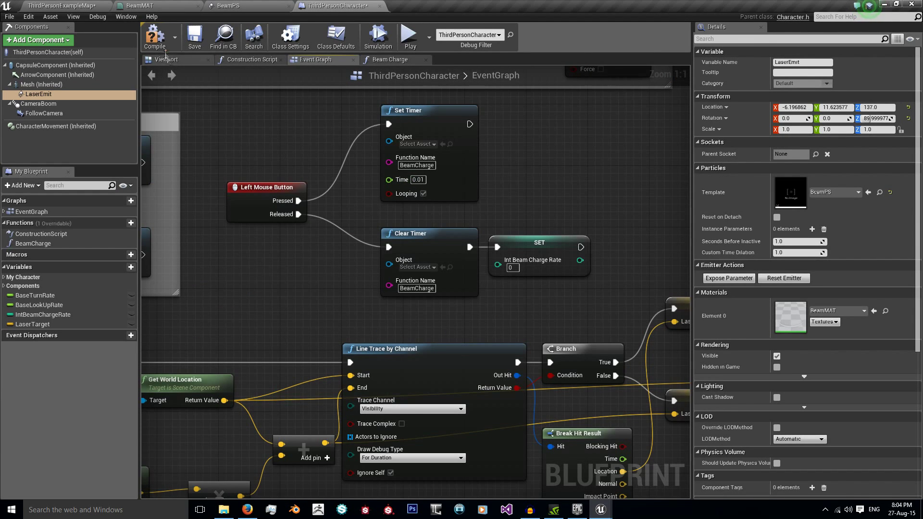
left_click(405, 37)
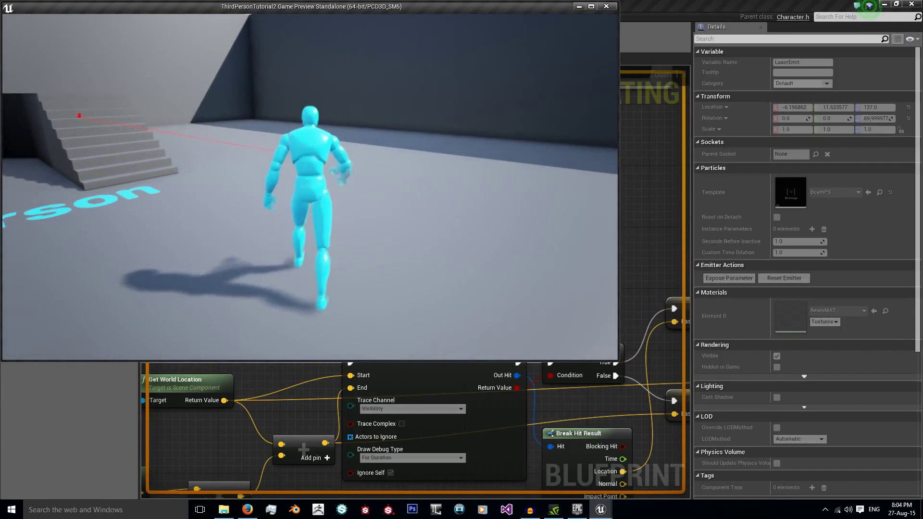
left_click(606, 6)
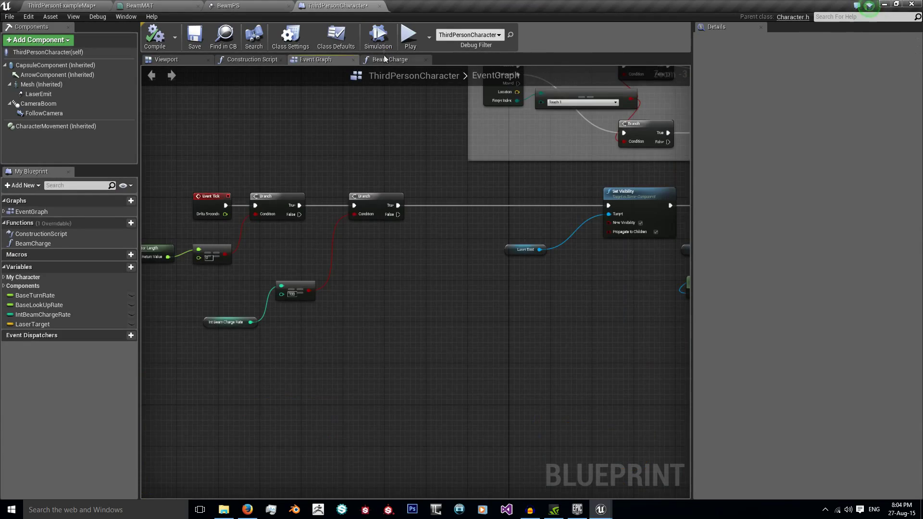
Add a Set Template node with BeamPS for LaserEmit before Set Visibility and compile.
left_click(390, 59)
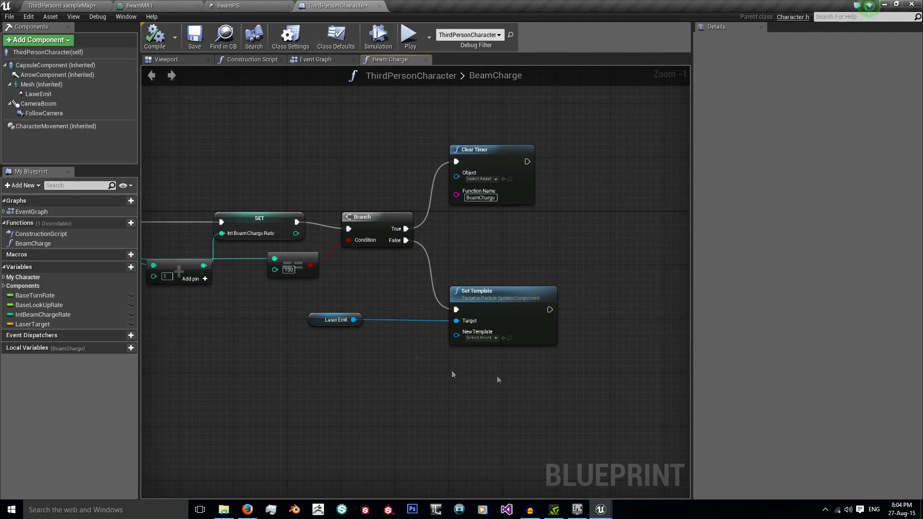
left_click(315, 60)
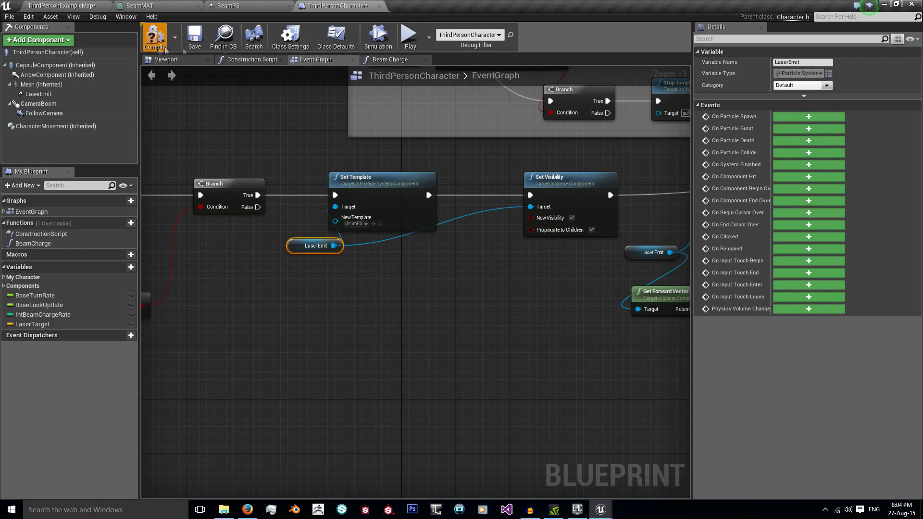
left_click(408, 36)
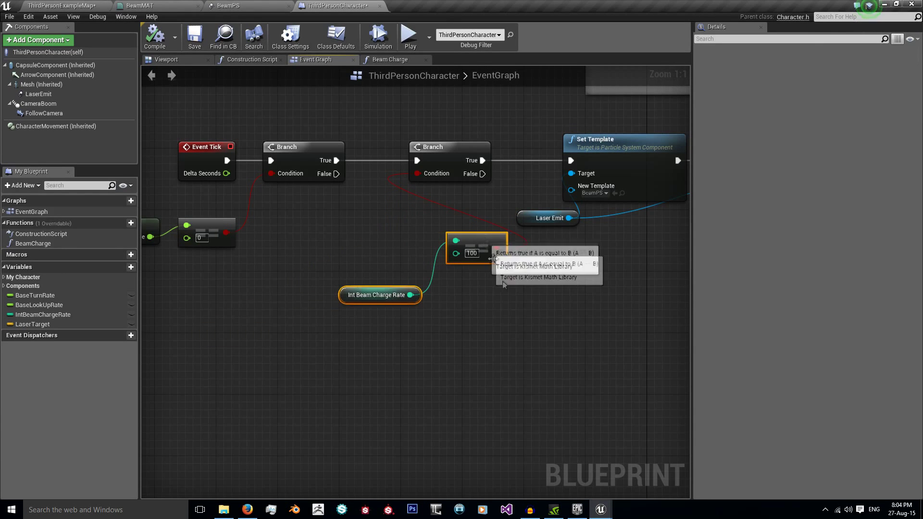
left_click(154, 37)
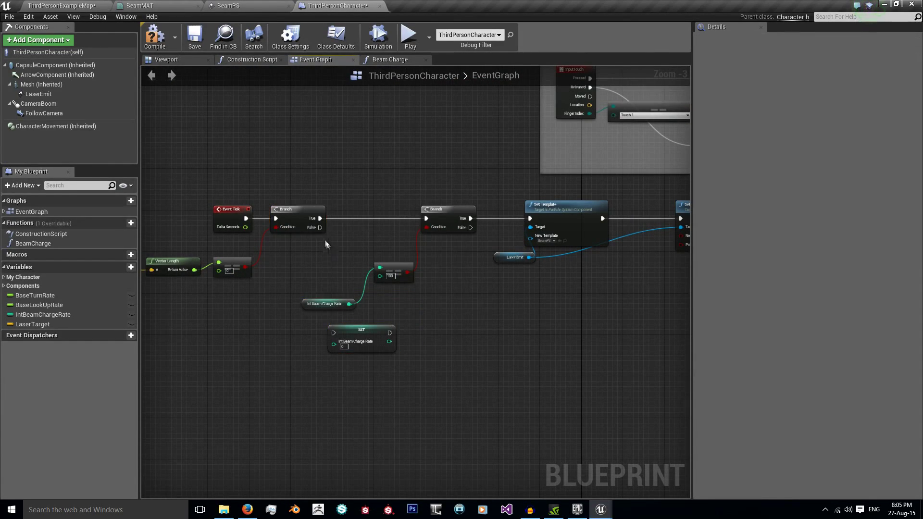
Add the IntBeamChargeRate setter and empty LaserEmit Set Template on the False paths, compile and play-test.
left_click(361, 333)
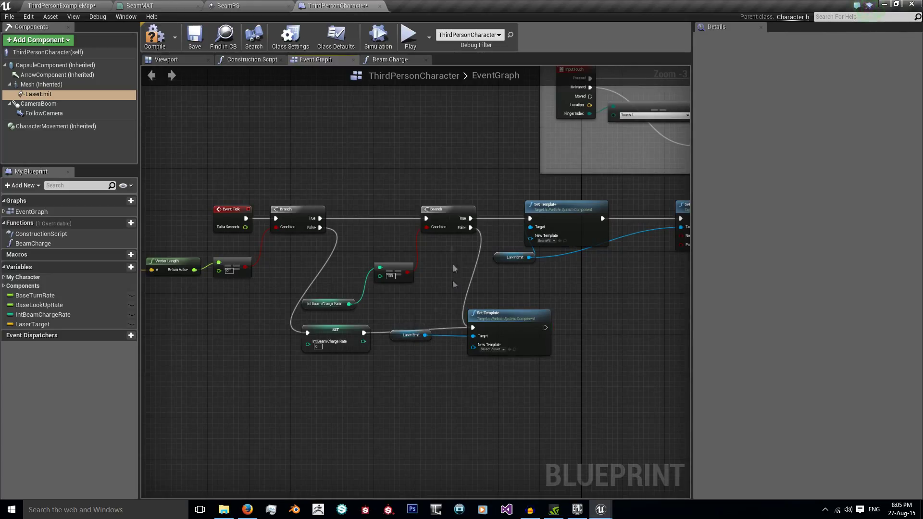
mouse_move(397, 277)
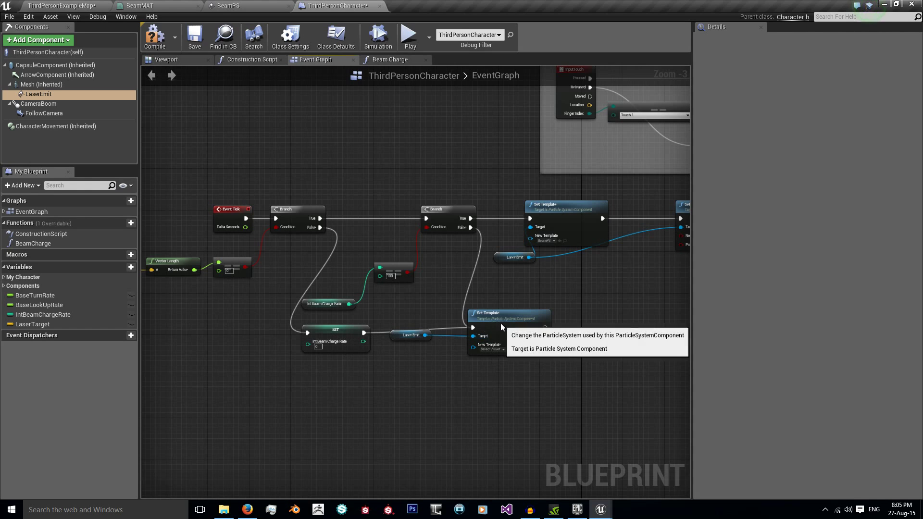
left_click(38, 94)
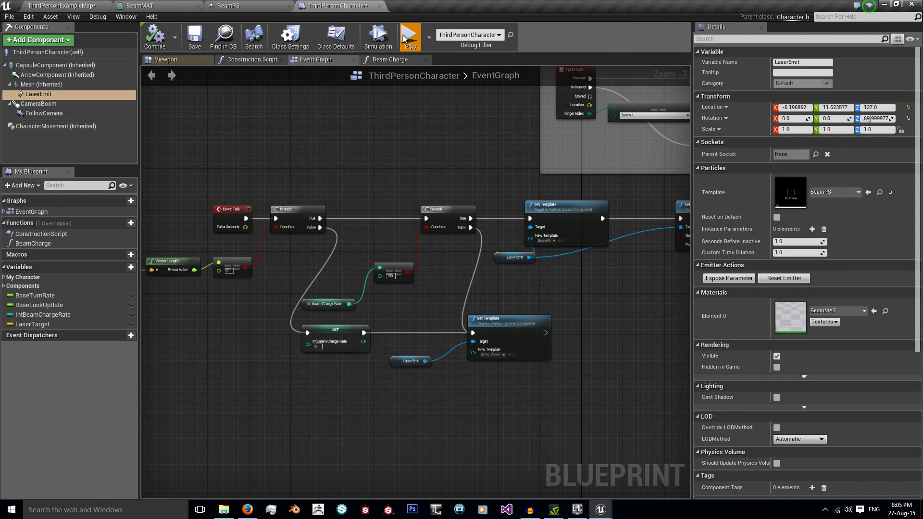
left_click(410, 36)
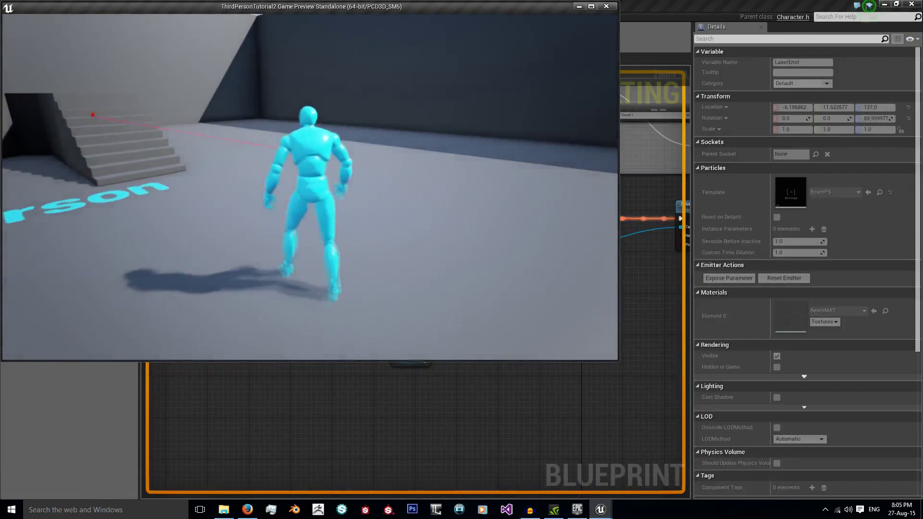